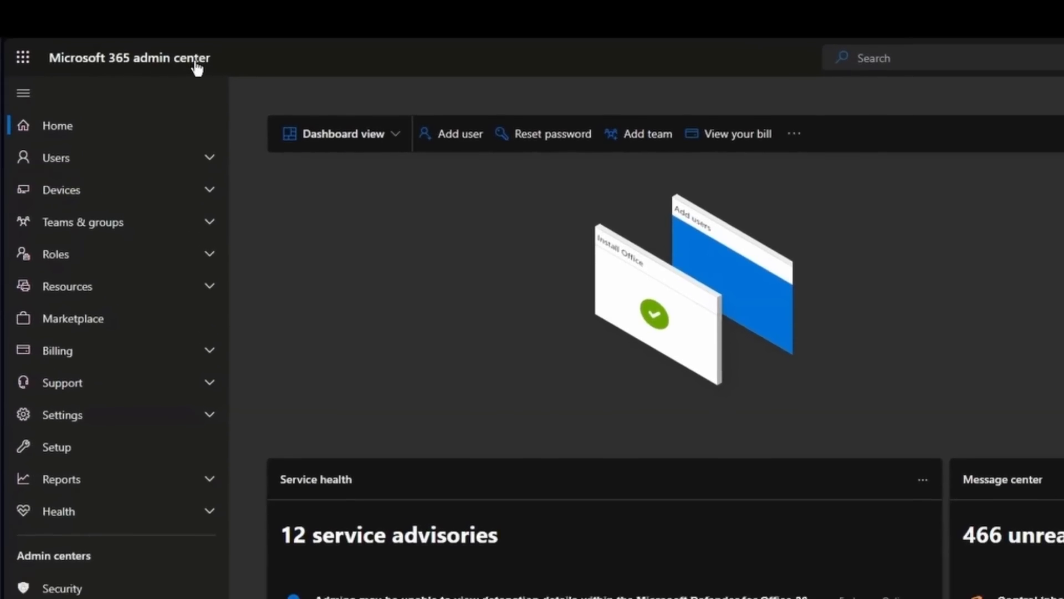
Reach the Exchange mail flow Rules list and bring up the Add a rule options
{"action": "scroll", "scroll_direction": "down", "scroll_amount": 3}
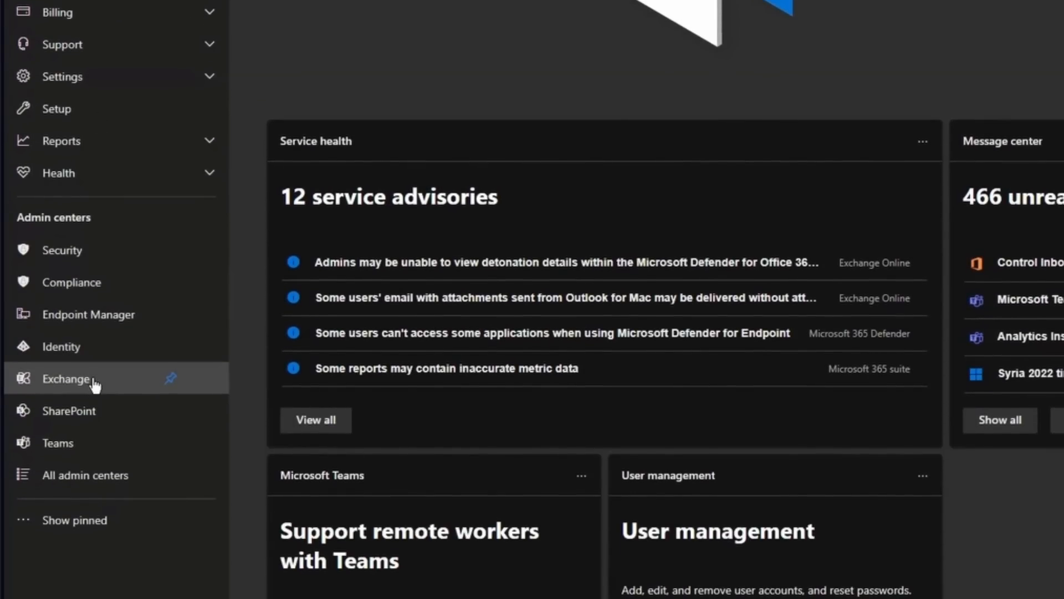
{"action": "left_click", "coordinate": [66, 378]}
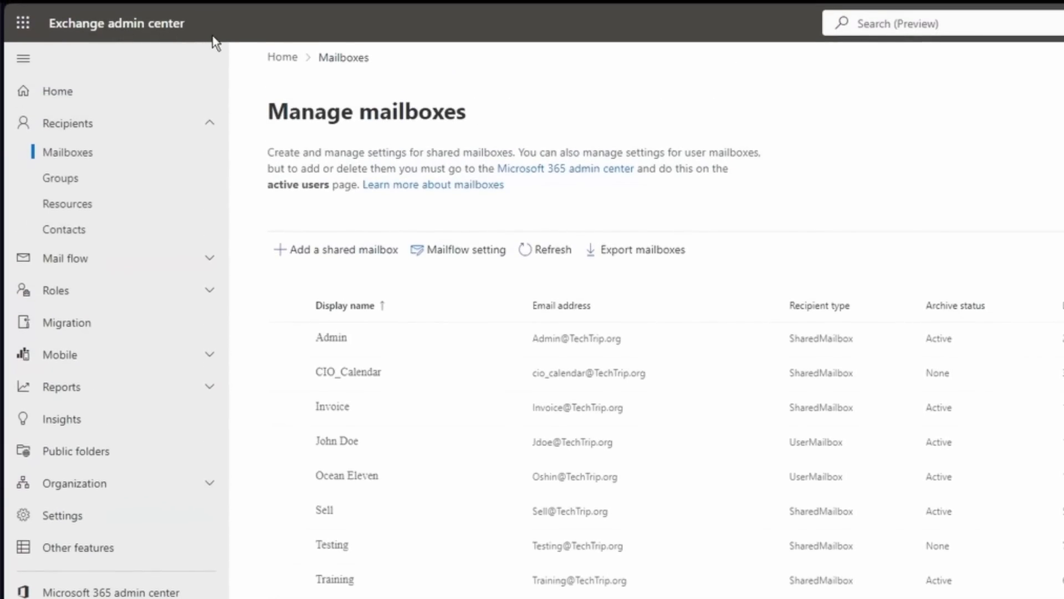
{"action": "left_click", "coordinate": [65, 258]}
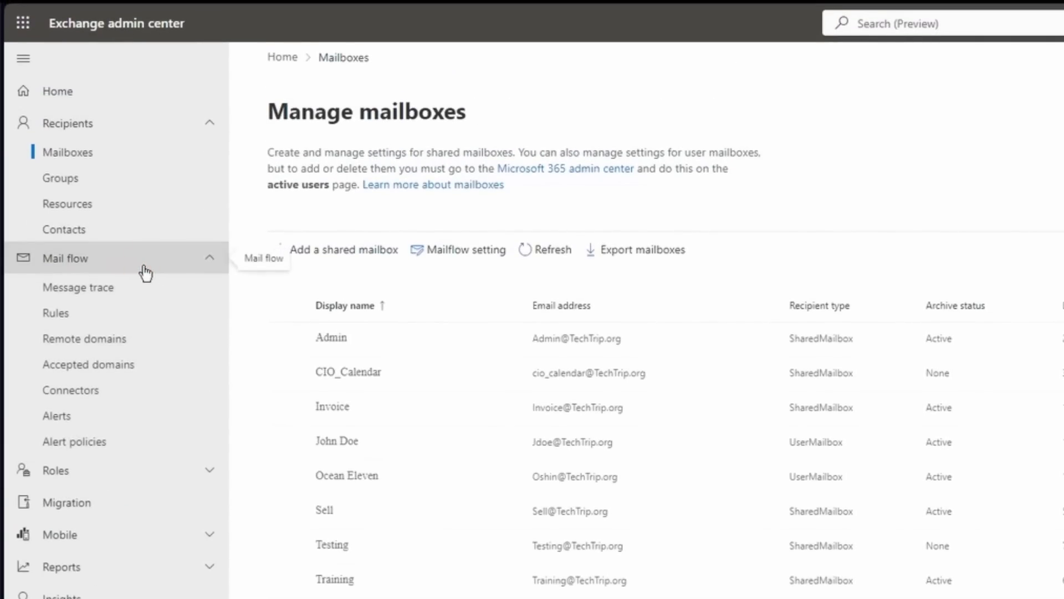
{"action": "left_click", "coordinate": [55, 313]}
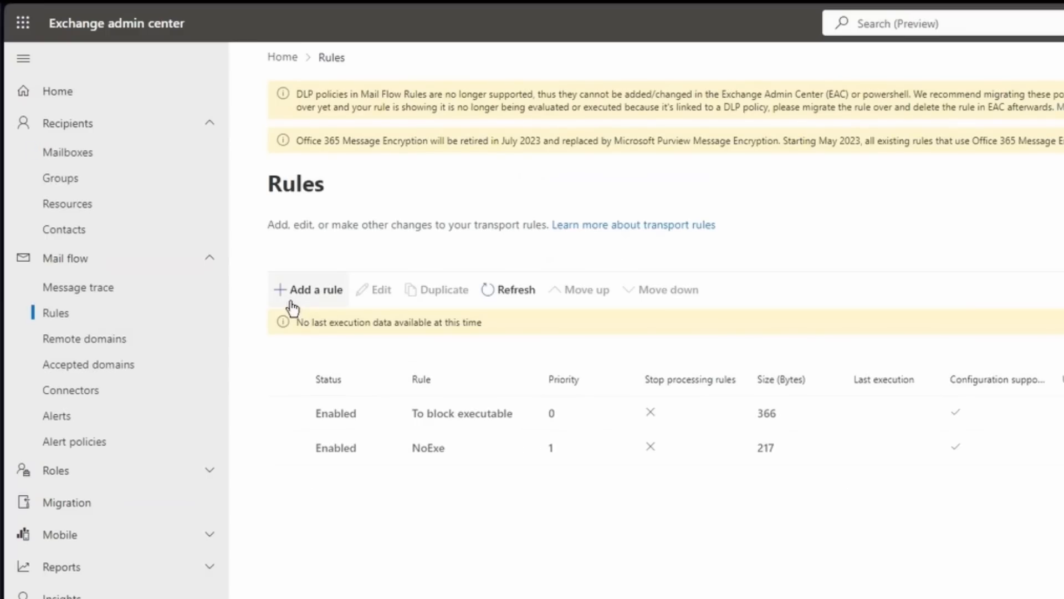
{"action": "left_click", "coordinate": [307, 289]}
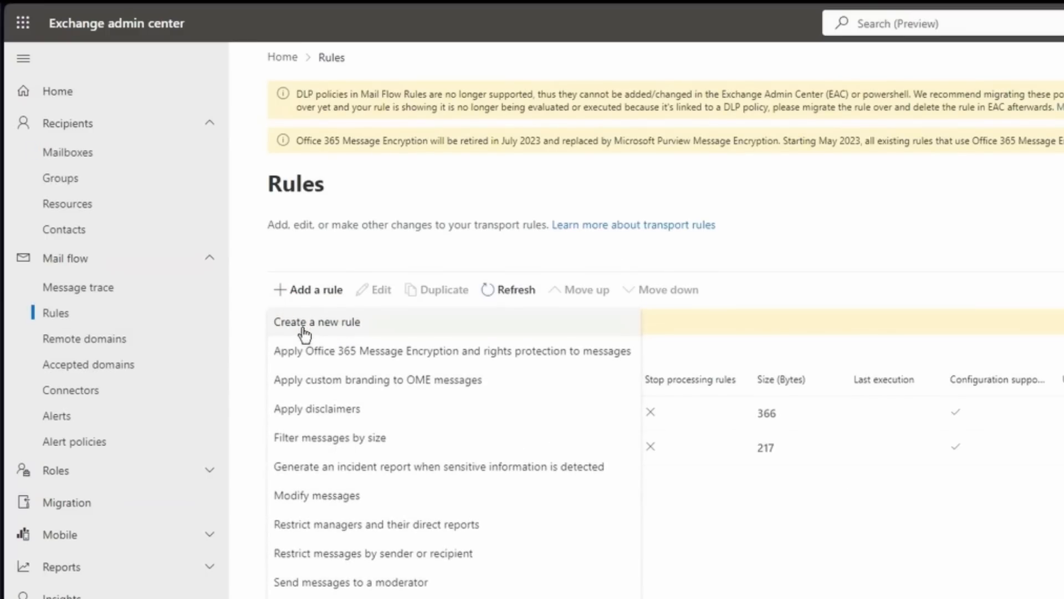
Create a new rule named 'External email warning rule' applying when the sender is external/internal
{"action": "left_click", "coordinate": [317, 321]}
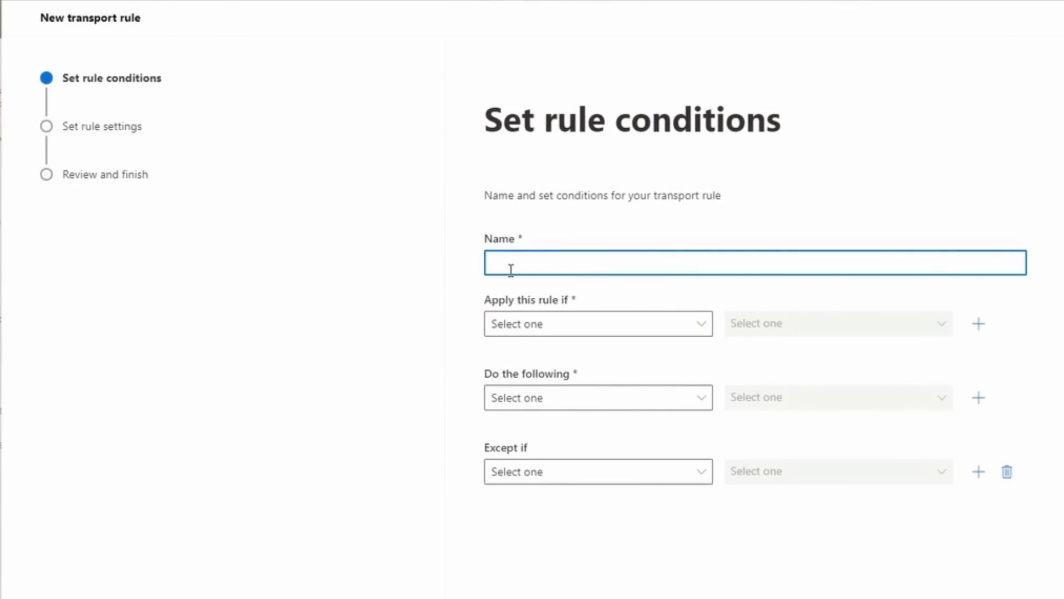
{"action": "type", "text": "External email warning rule"}
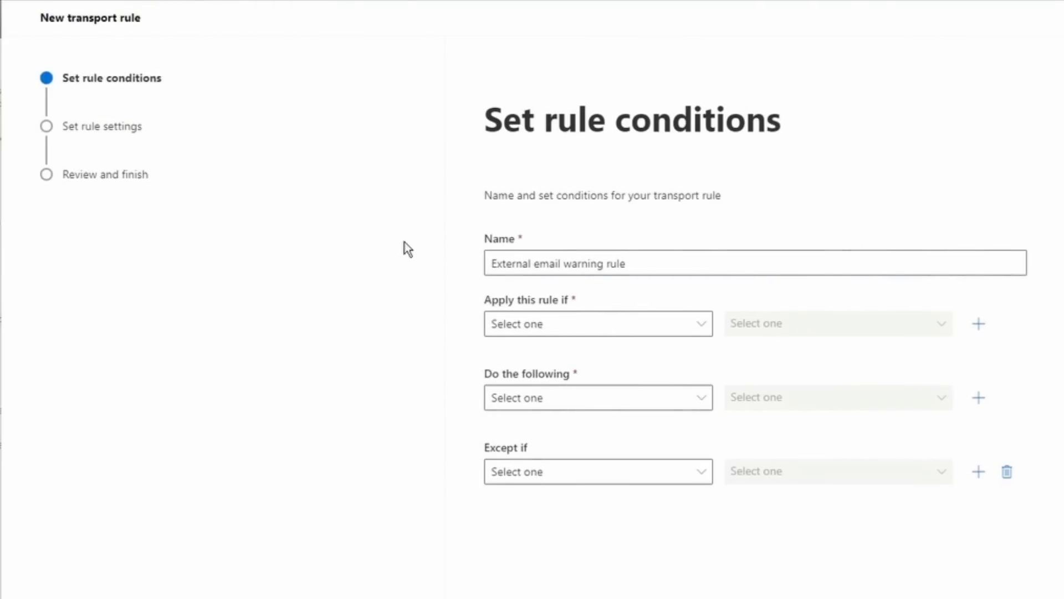
{"action": "mouse_move", "coordinate": [517, 313]}
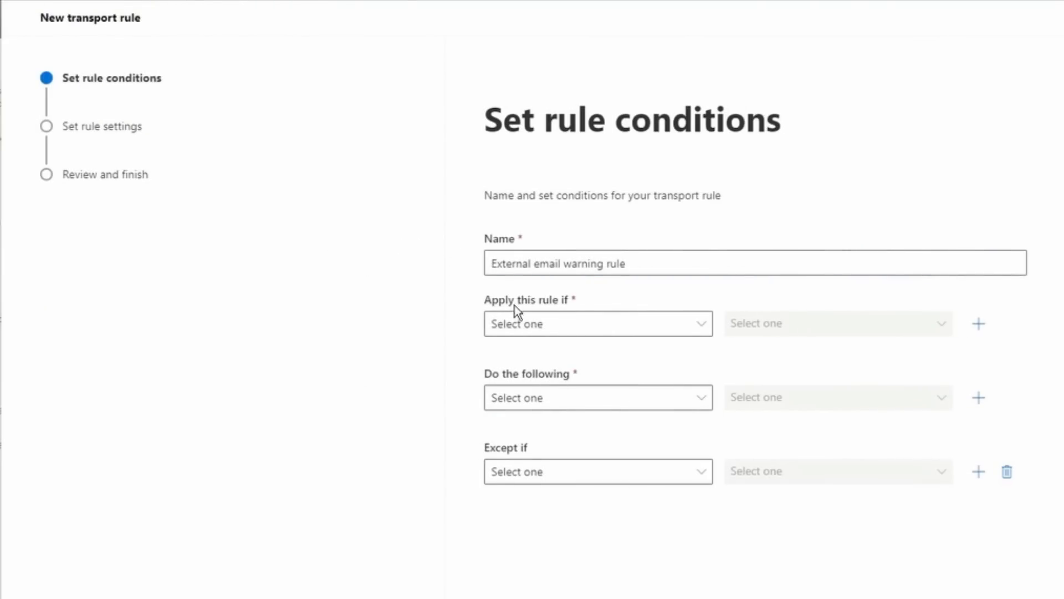
{"action": "left_click", "coordinate": [597, 322]}
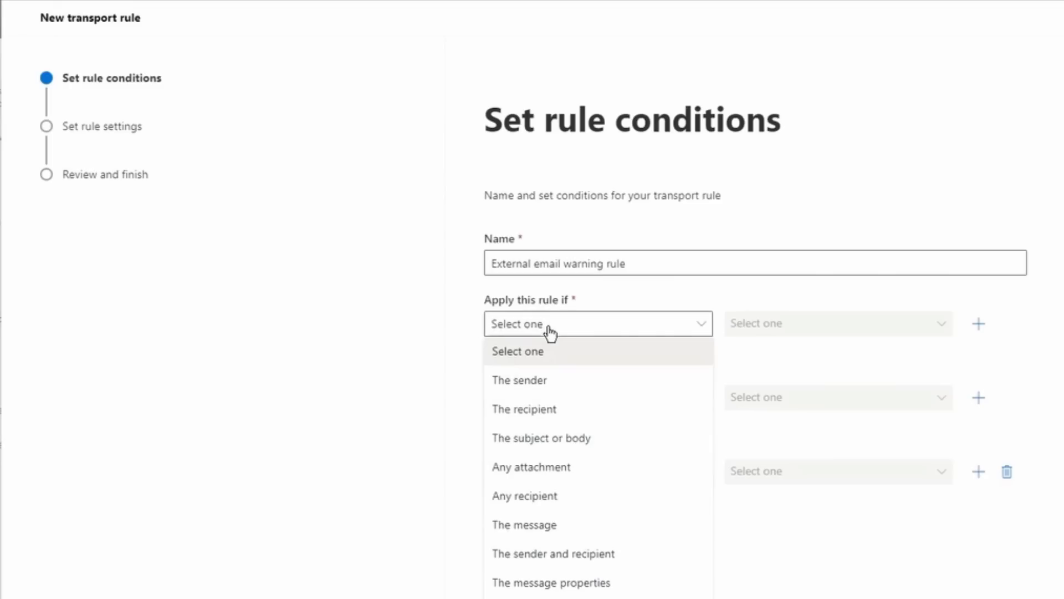
{"action": "mouse_move", "coordinate": [565, 373]}
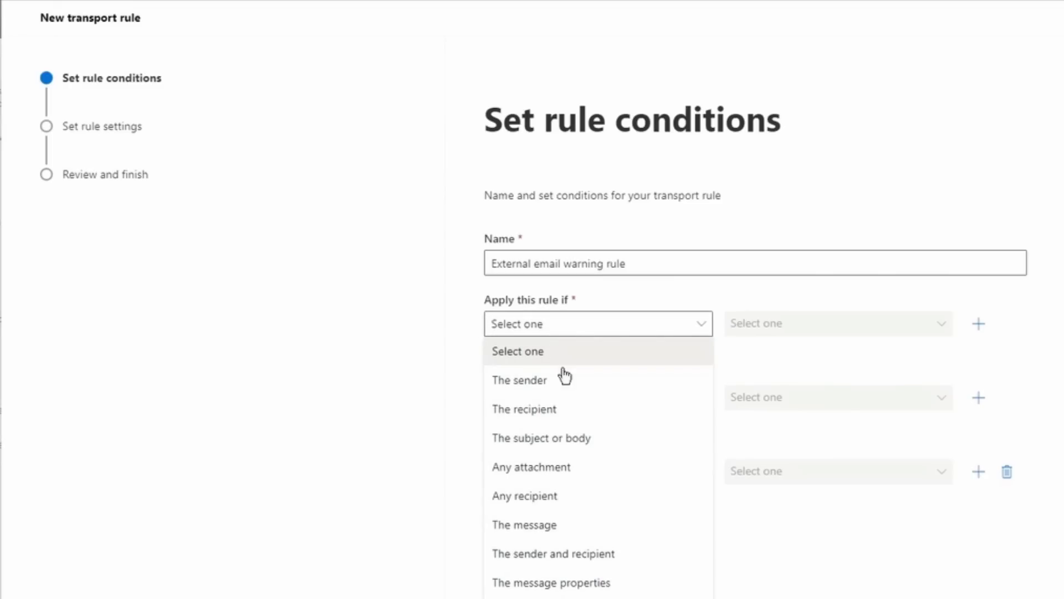
{"action": "left_click", "coordinate": [519, 379]}
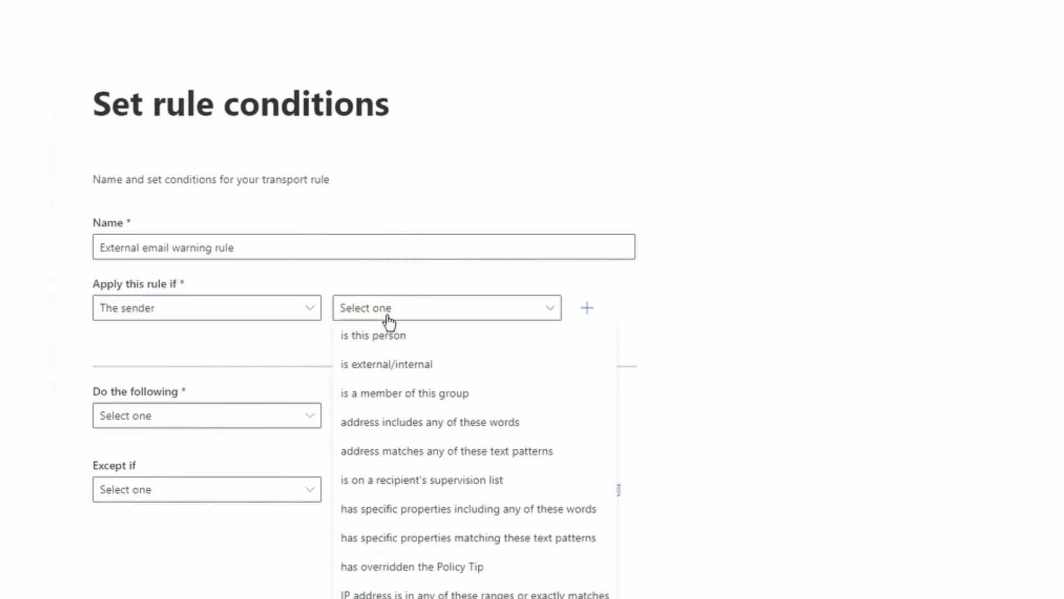
{"action": "mouse_move", "coordinate": [420, 363]}
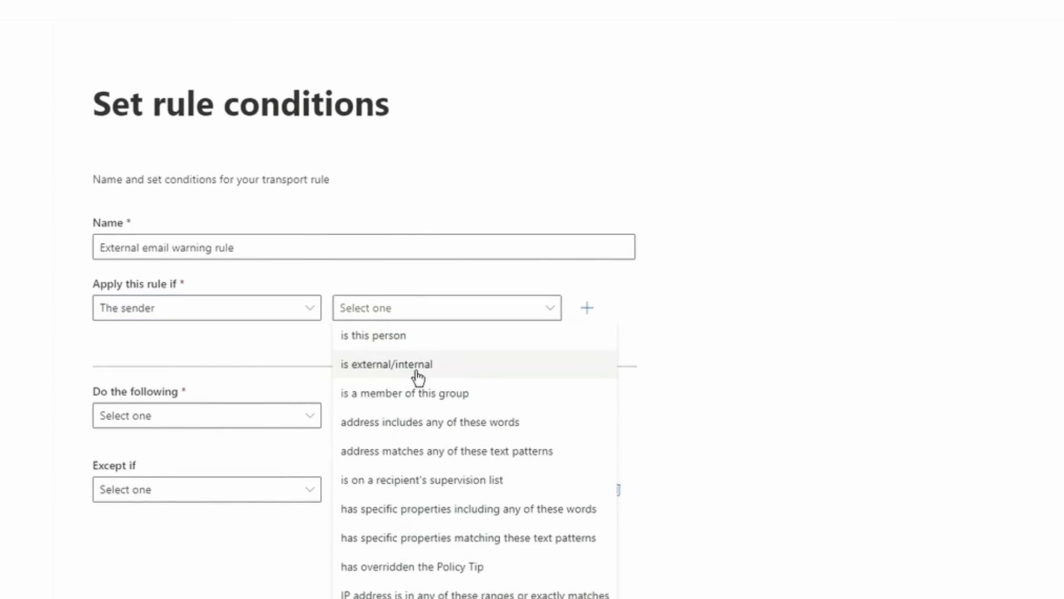
{"action": "left_click", "coordinate": [386, 364]}
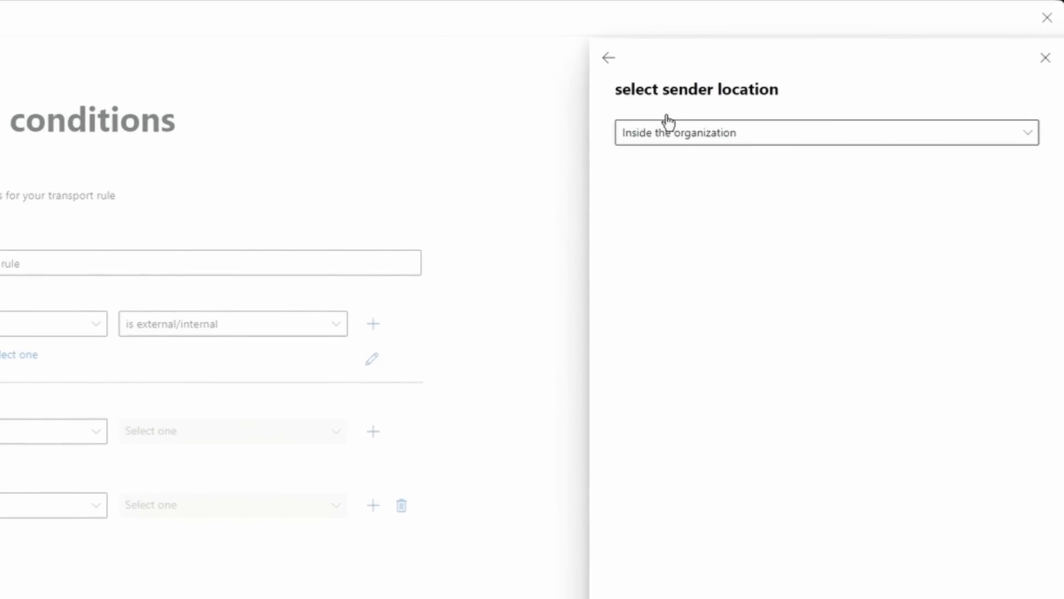
{"action": "mouse_move", "coordinate": [694, 152]}
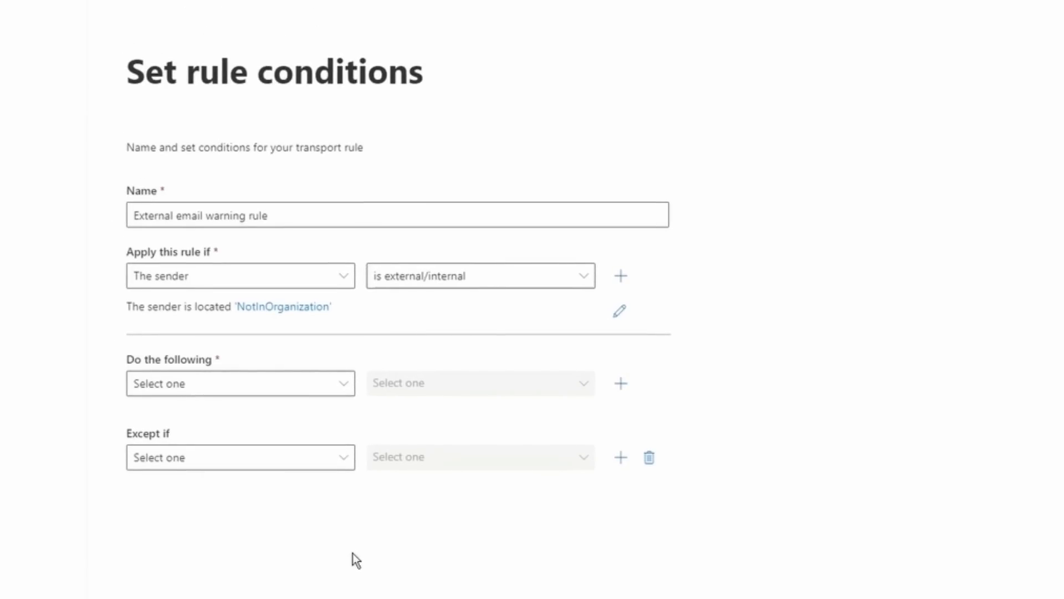
{"action": "mouse_move", "coordinate": [132, 376]}
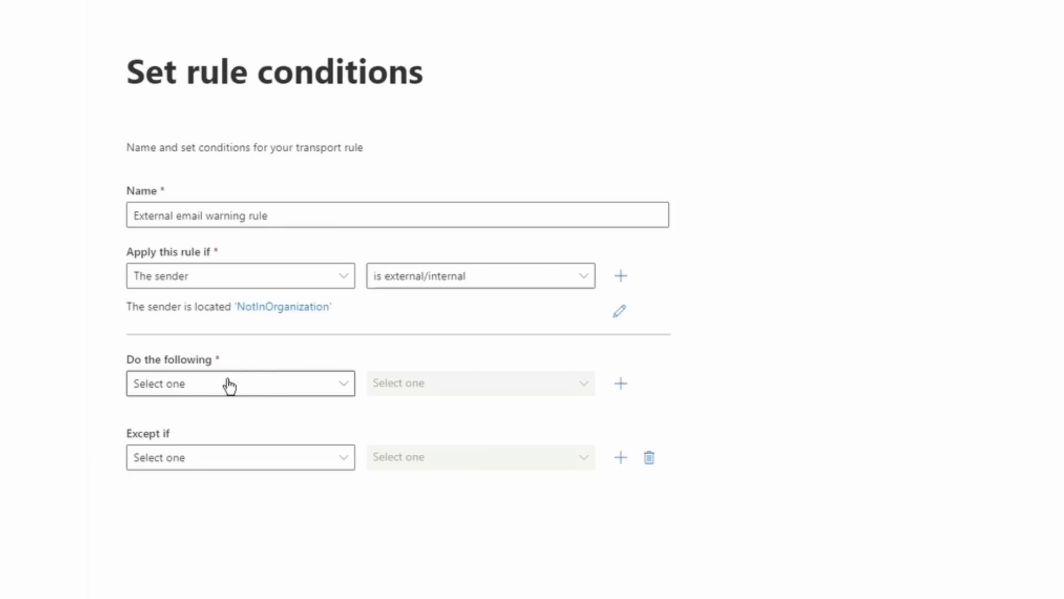
Add a Prepend the subject action with prefix 'EXTERNAL' and save it
{"action": "left_click", "coordinate": [240, 382]}
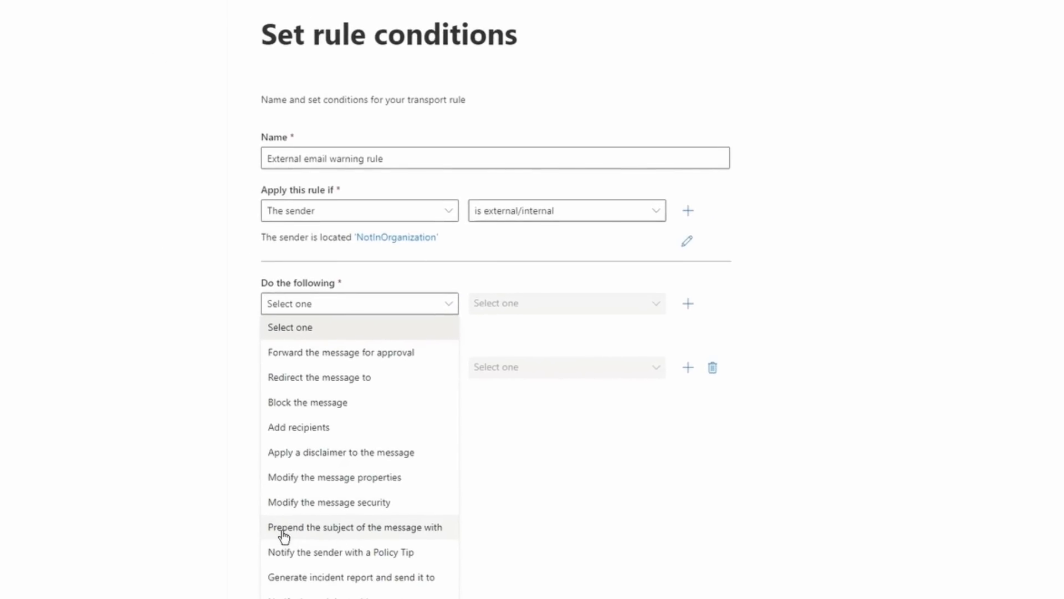
{"action": "mouse_move", "coordinate": [403, 533]}
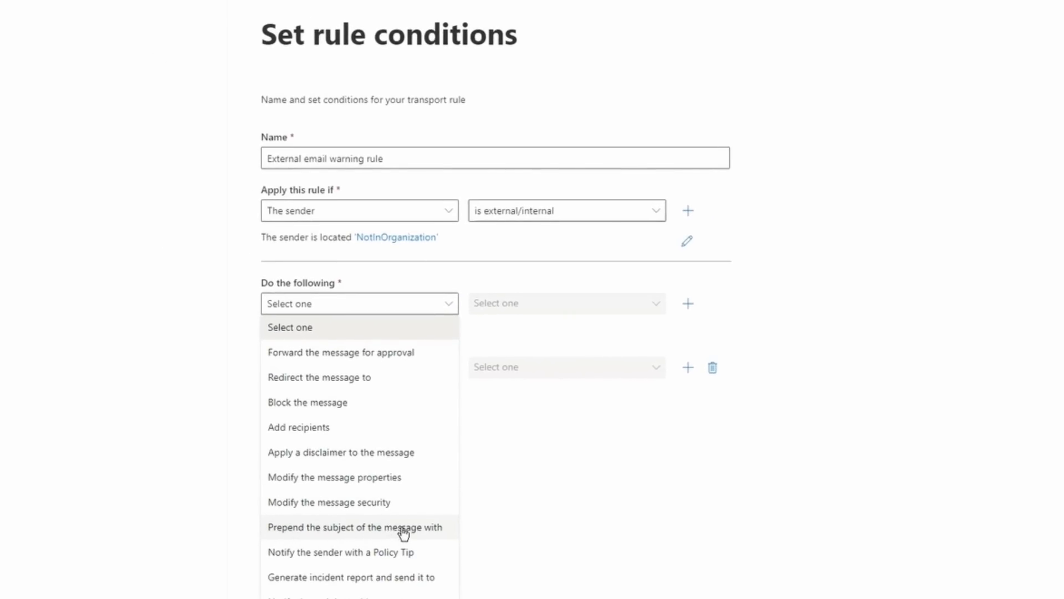
{"action": "left_click", "coordinate": [354, 526]}
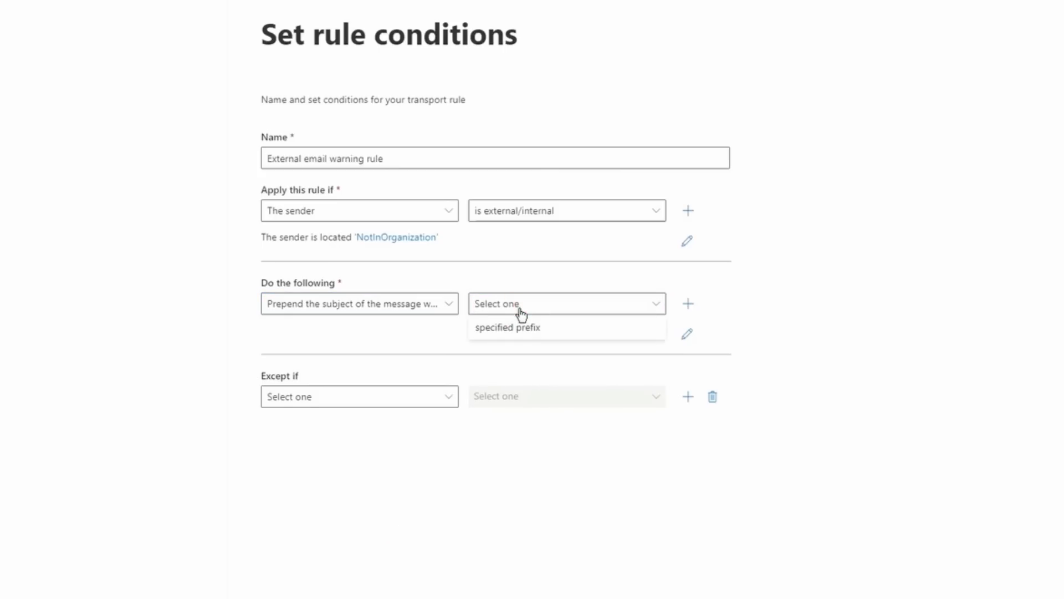
{"action": "mouse_move", "coordinate": [495, 332]}
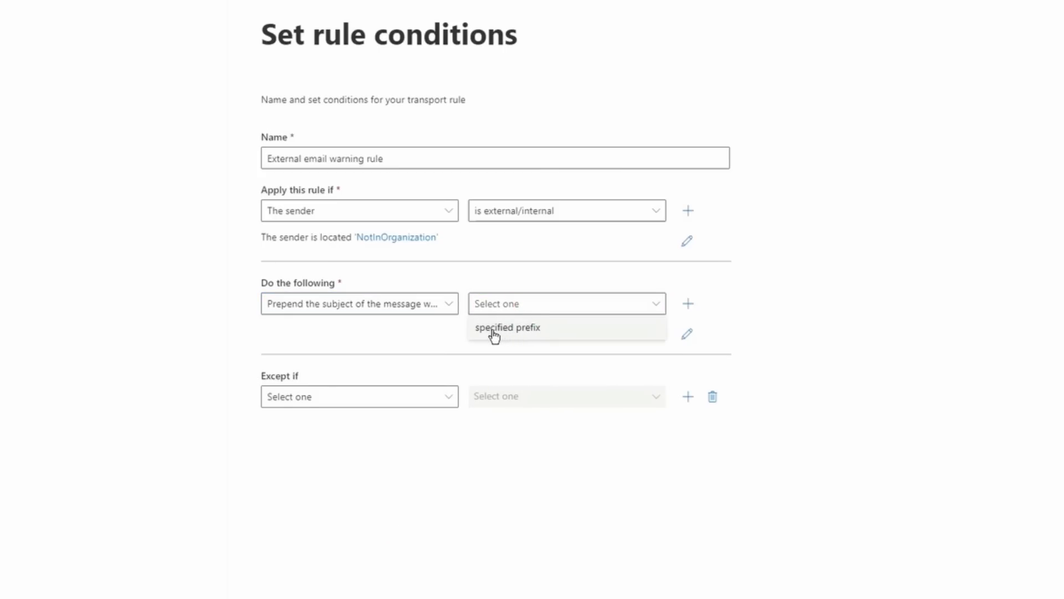
{"action": "left_click", "coordinate": [508, 327]}
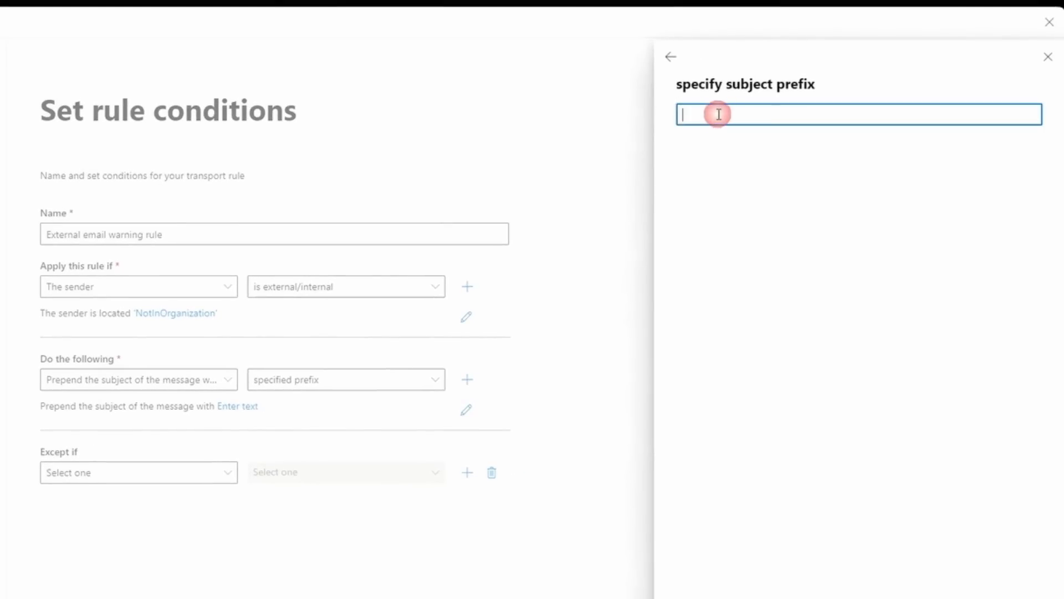
{"action": "type", "text": "EXT"}
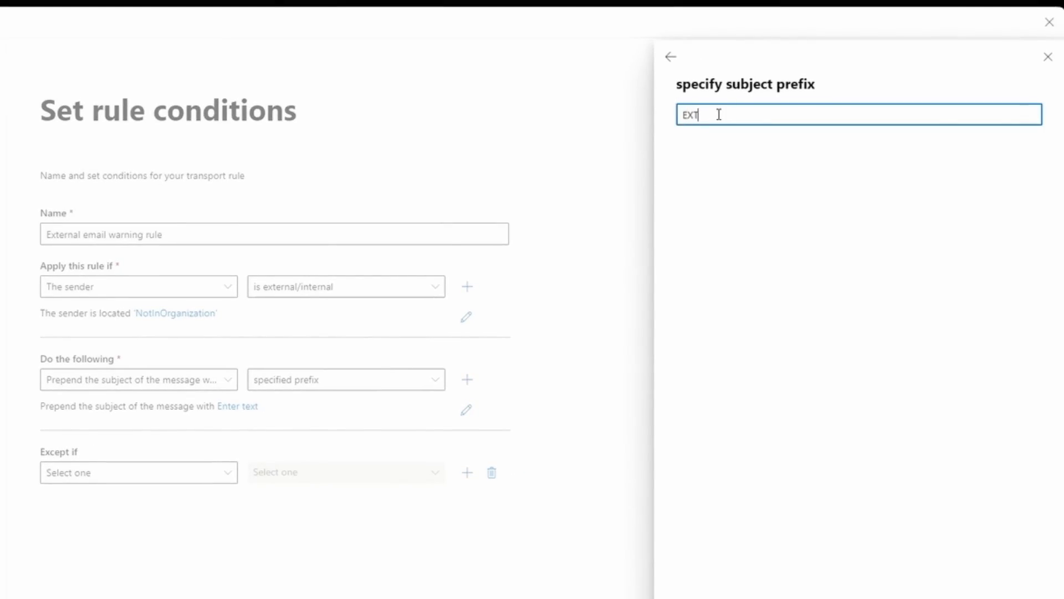
{"action": "type", "text": "ERNAL"}
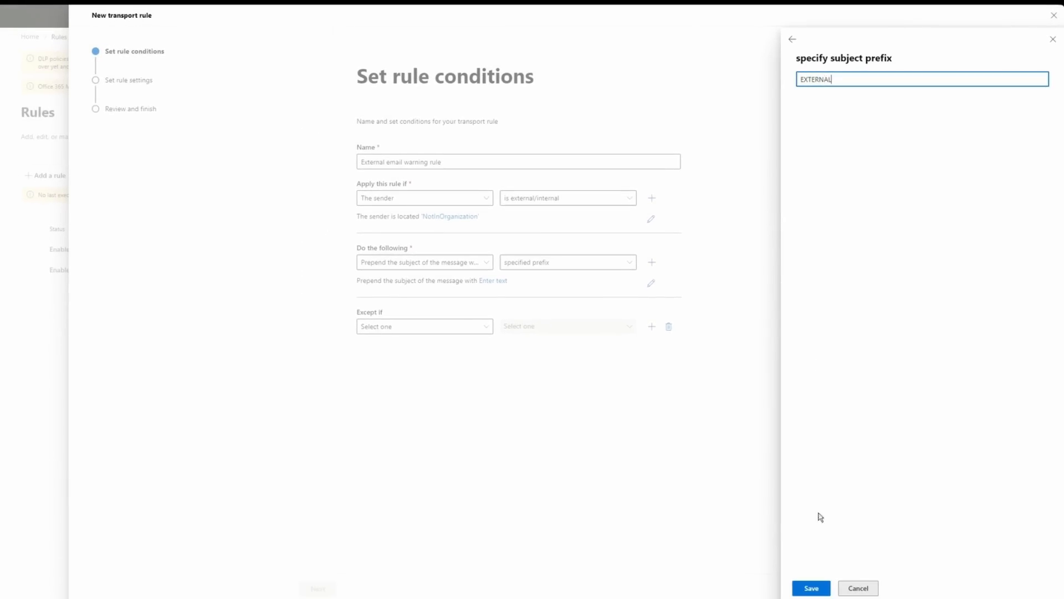
{"action": "left_click", "coordinate": [811, 587]}
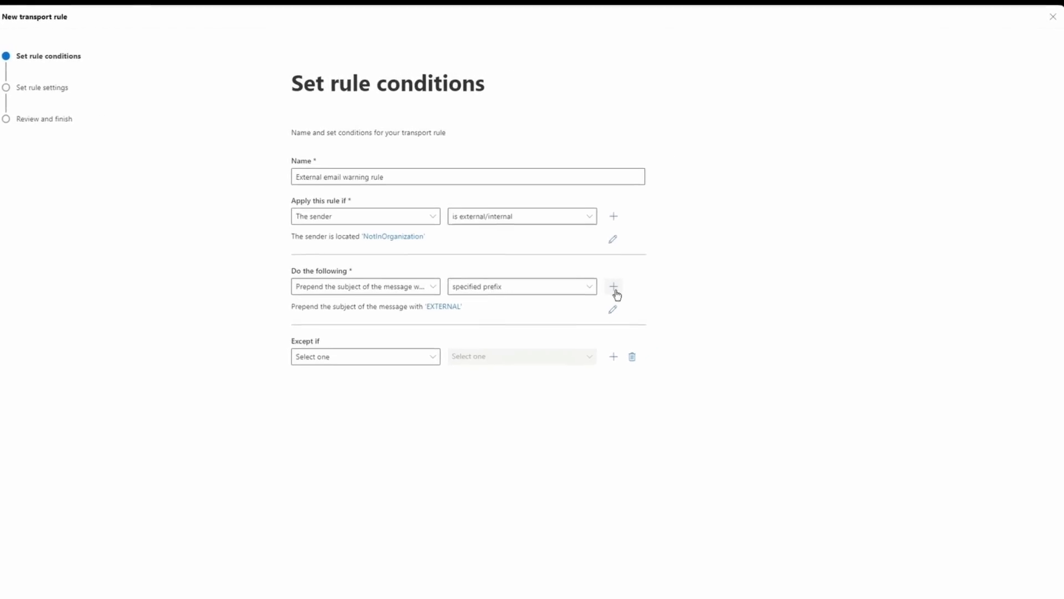
Add a second action: Apply a disclaimer to the message, prepended before the body
{"action": "left_click", "coordinate": [613, 286]}
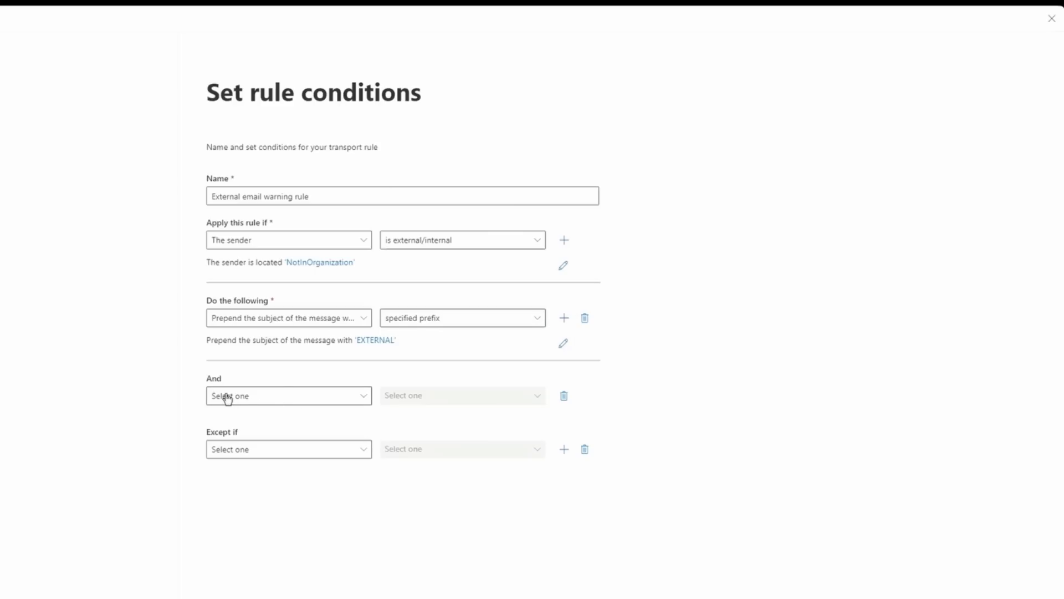
{"action": "left_click", "coordinate": [288, 395]}
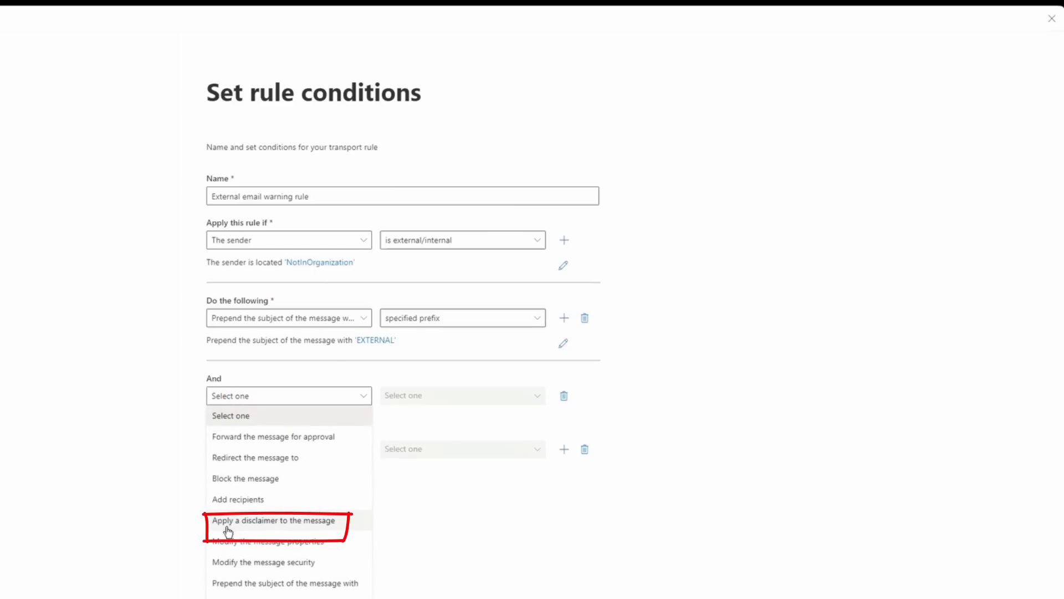
{"action": "left_click", "coordinate": [274, 521]}
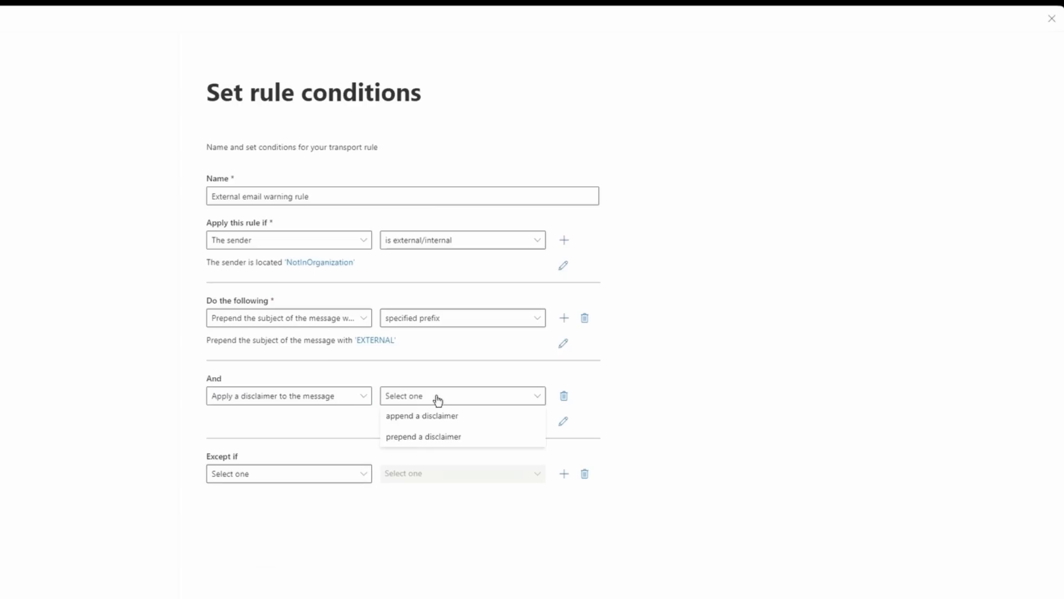
{"action": "mouse_move", "coordinate": [472, 437]}
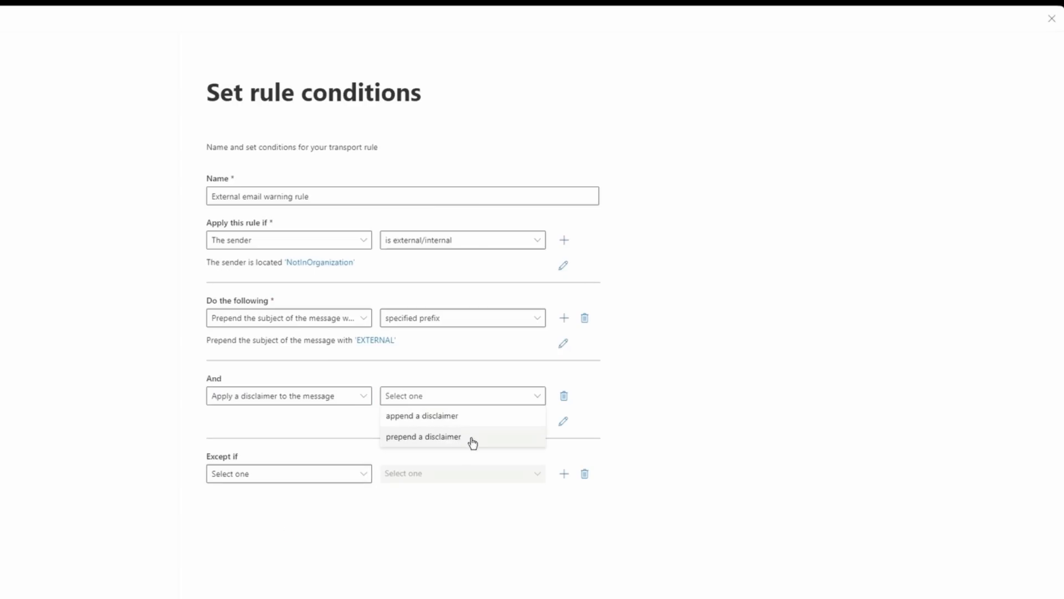
{"action": "left_click", "coordinate": [423, 435]}
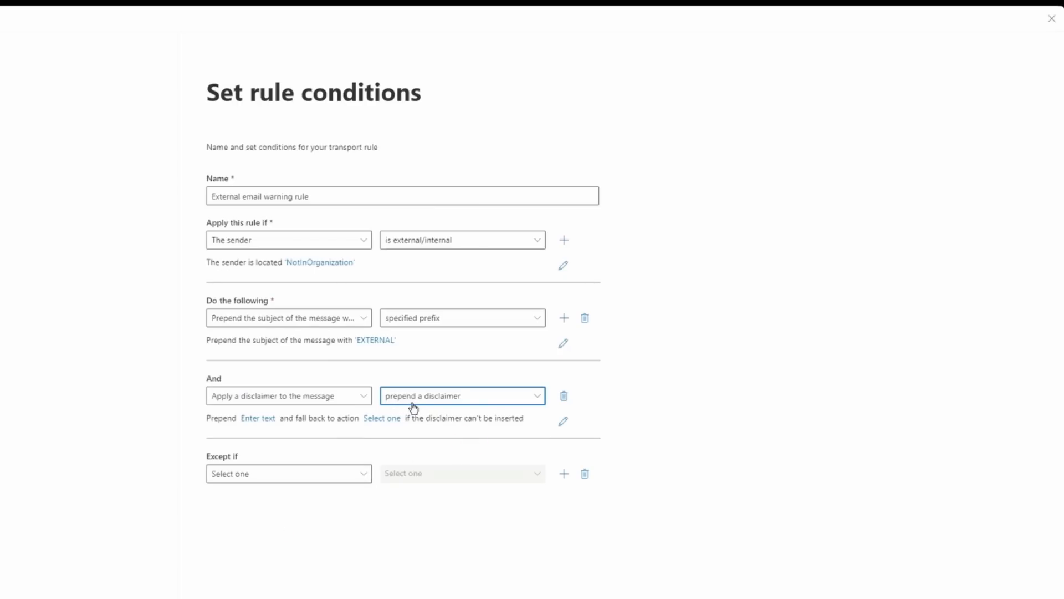
{"action": "mouse_move", "coordinate": [258, 418]}
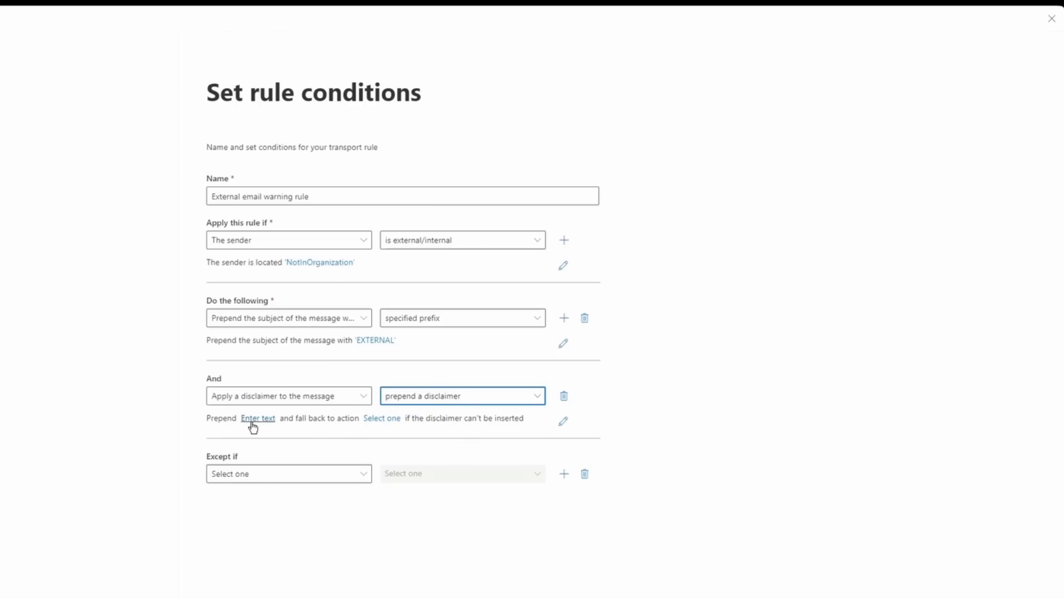
Enter the HTML CAUTION banner as the disclaimer text and review the fallback action
{"action": "left_click", "coordinate": [259, 418]}
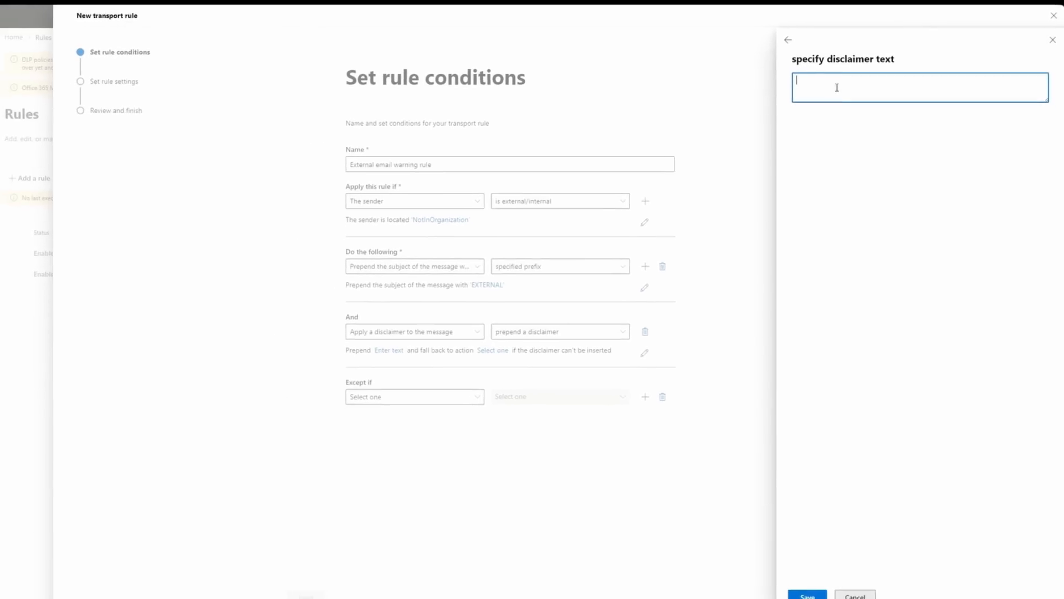
{"action": "left_click", "coordinate": [807, 597]}
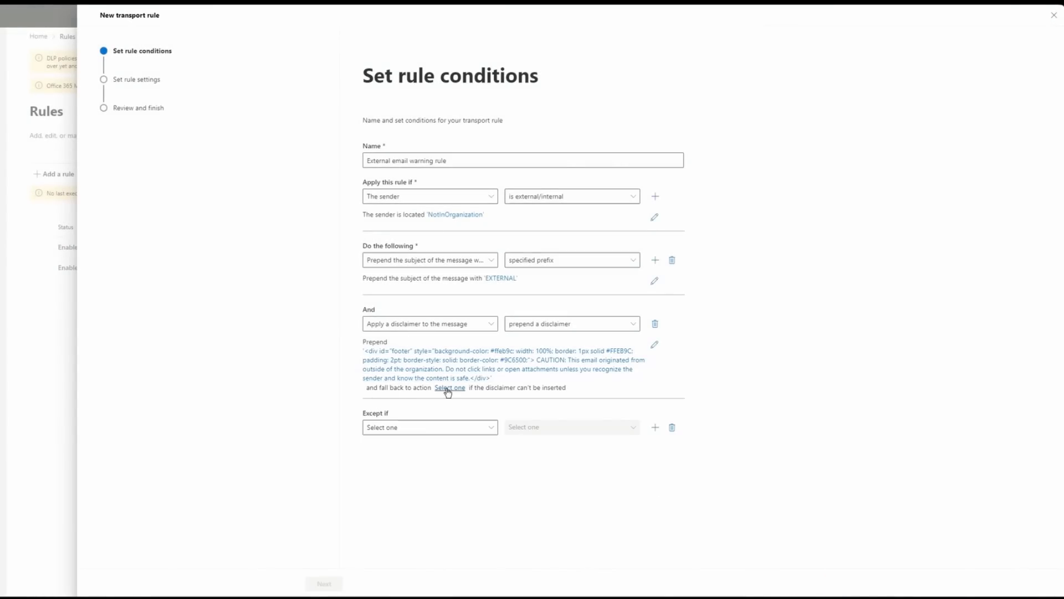
{"action": "left_click", "coordinate": [450, 388]}
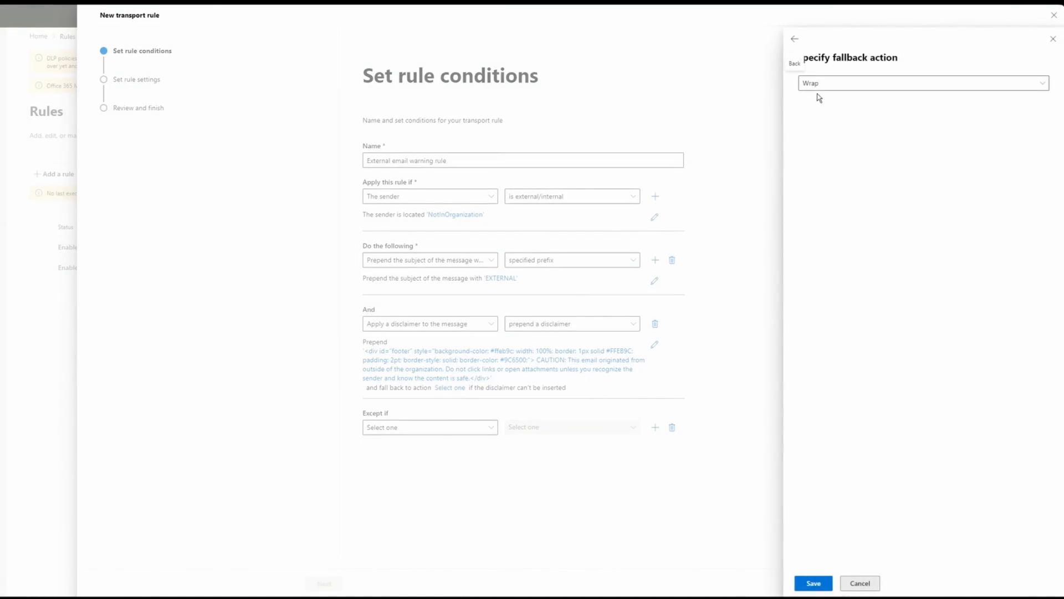
{"action": "left_click", "coordinate": [813, 582]}
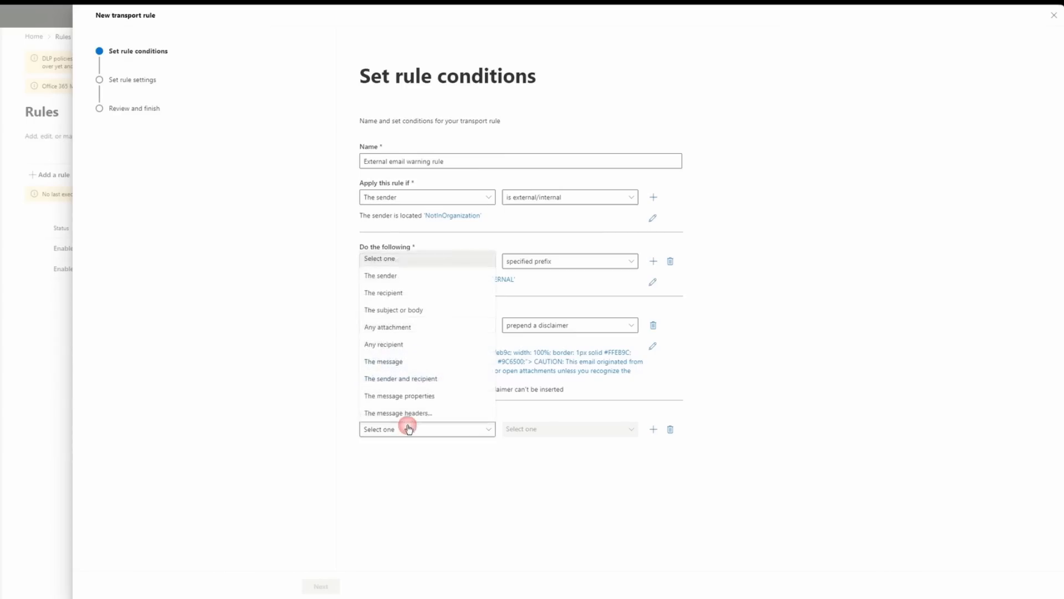
{"action": "mouse_move", "coordinate": [419, 276]}
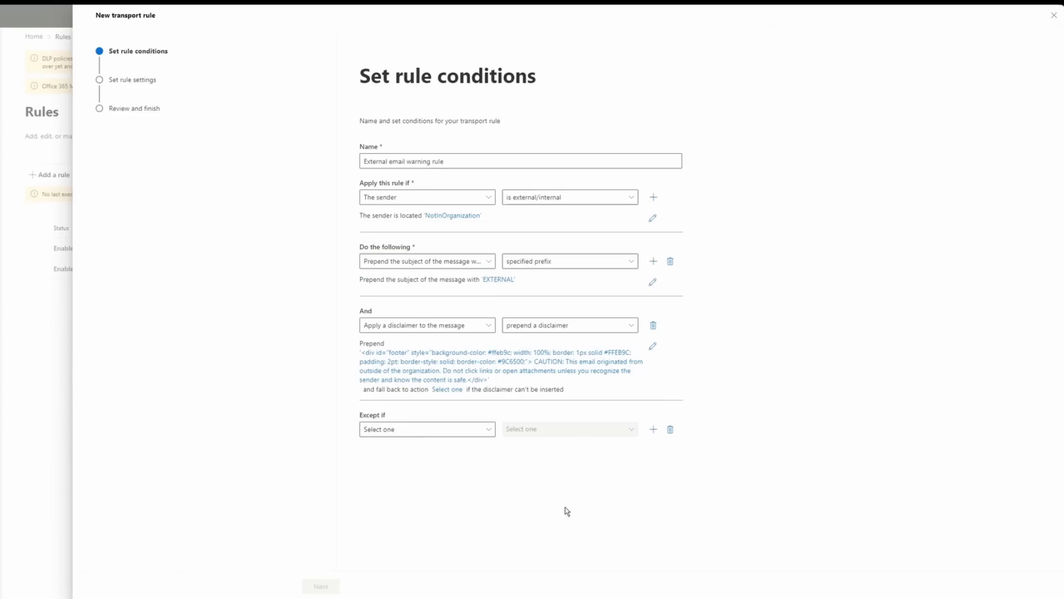
{"action": "mouse_move", "coordinate": [439, 450]}
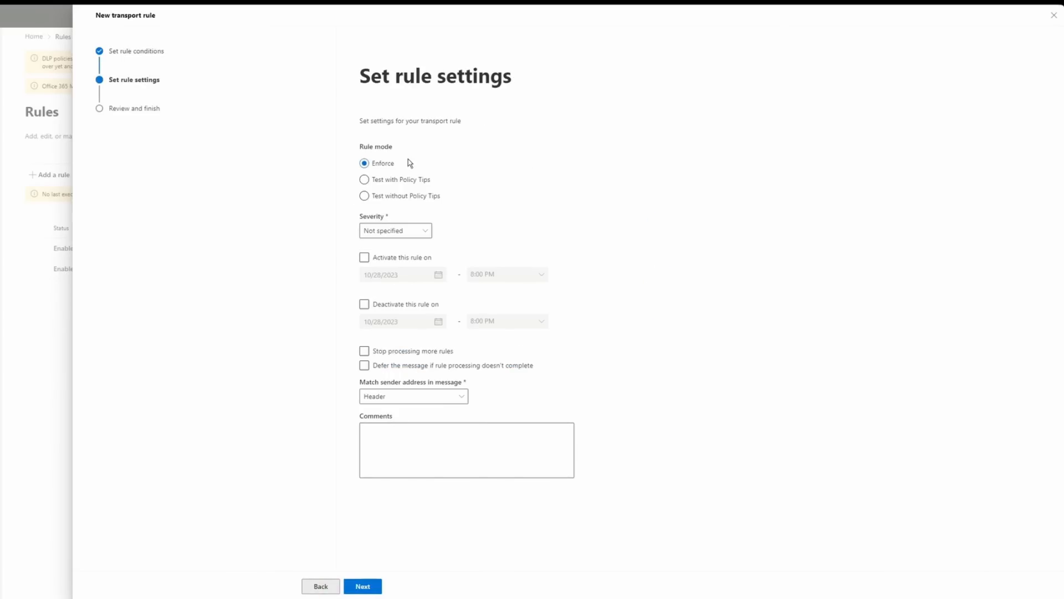
{"action": "mouse_move", "coordinate": [446, 167]}
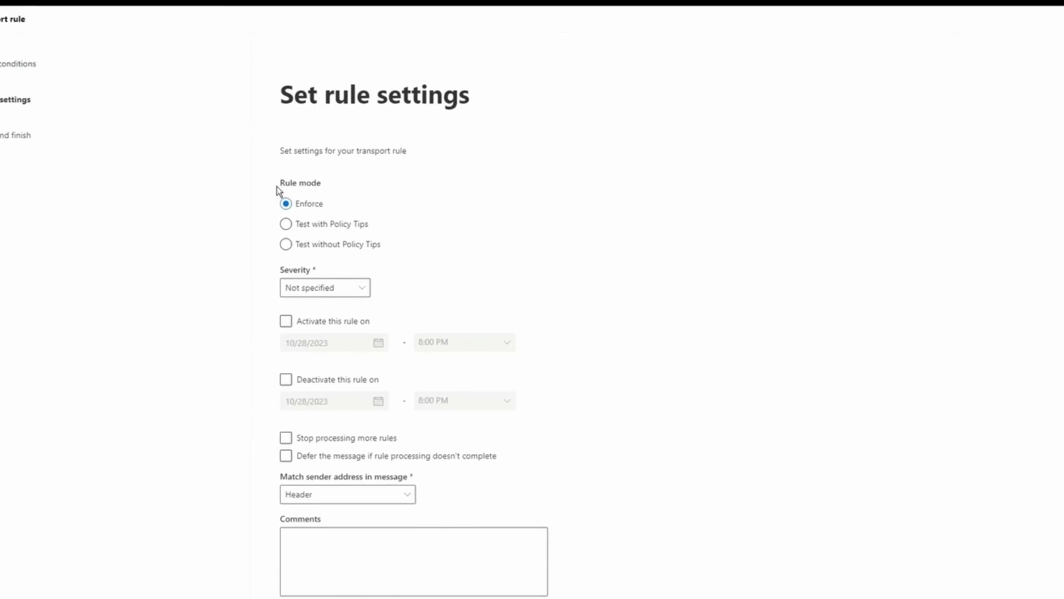
Keep Rule mode Enforce, Severity Not specified, and match sender address in Header
{"action": "double_click", "coordinate": [299, 182]}
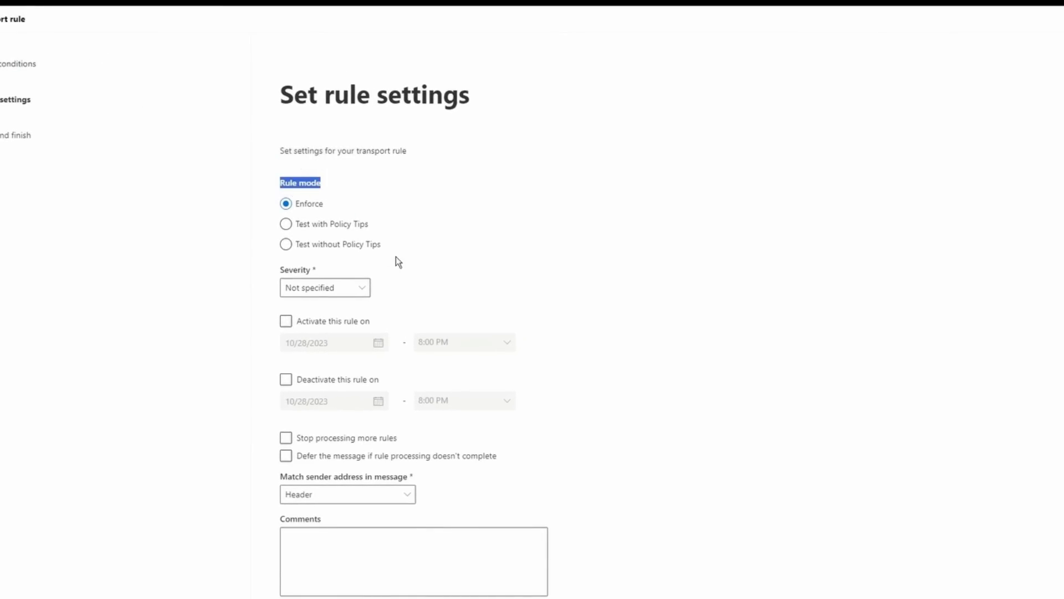
{"action": "mouse_move", "coordinate": [373, 232]}
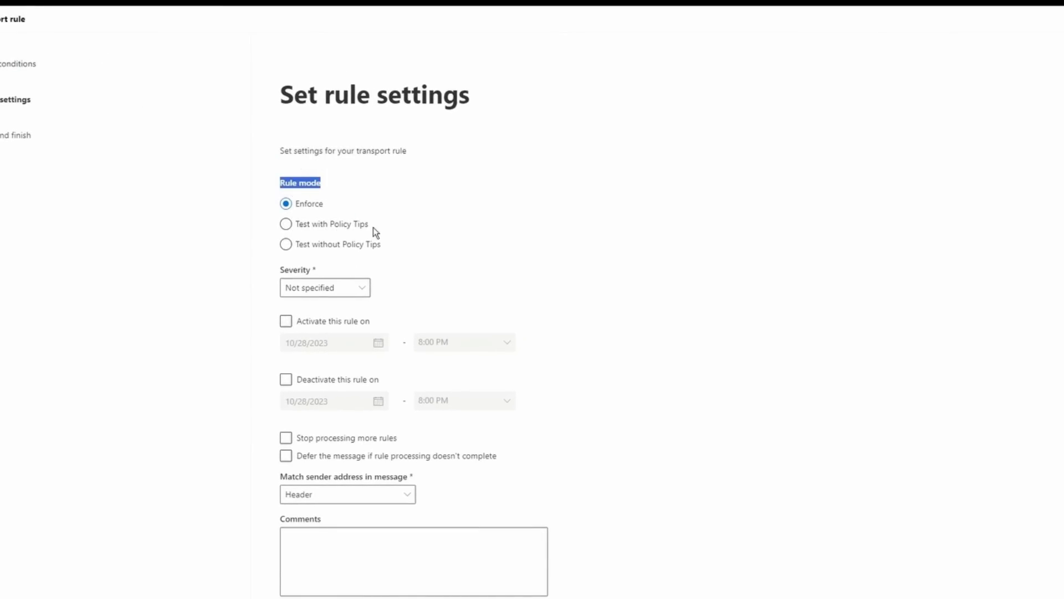
{"action": "mouse_move", "coordinate": [325, 287]}
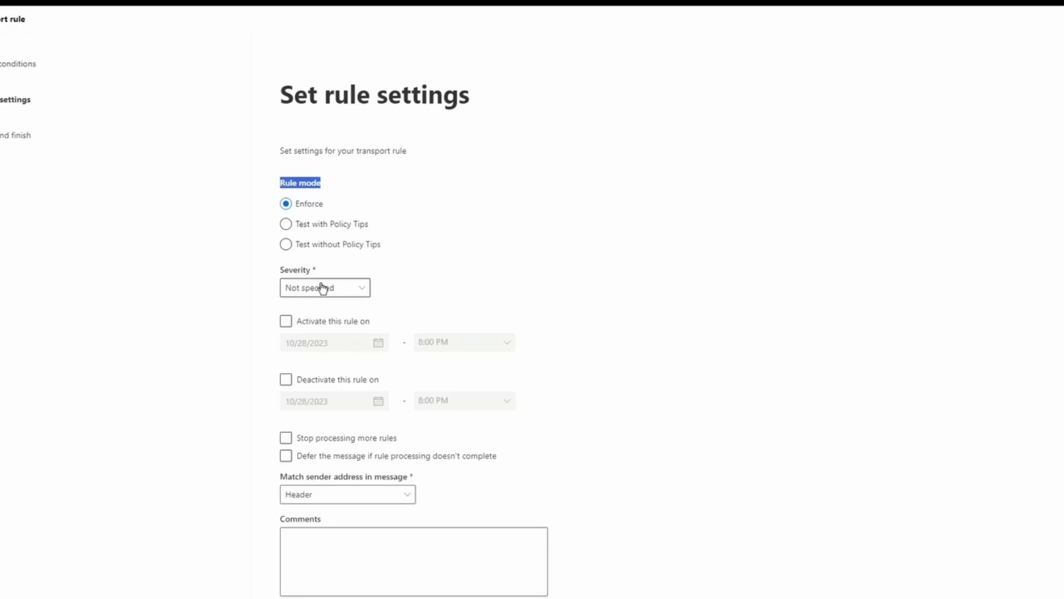
{"action": "left_click", "coordinate": [324, 287]}
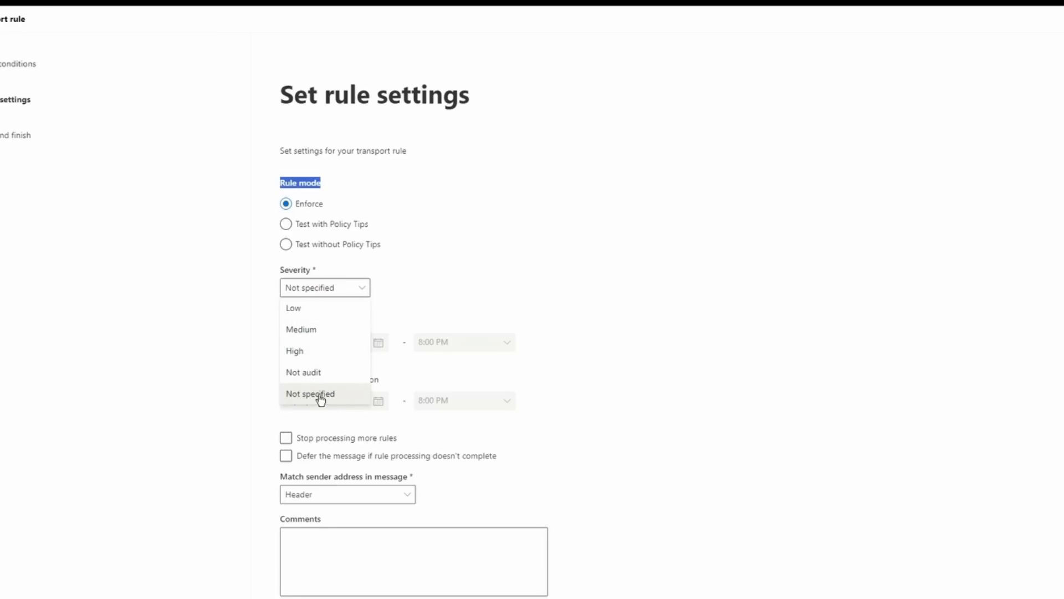
{"action": "left_click", "coordinate": [309, 394]}
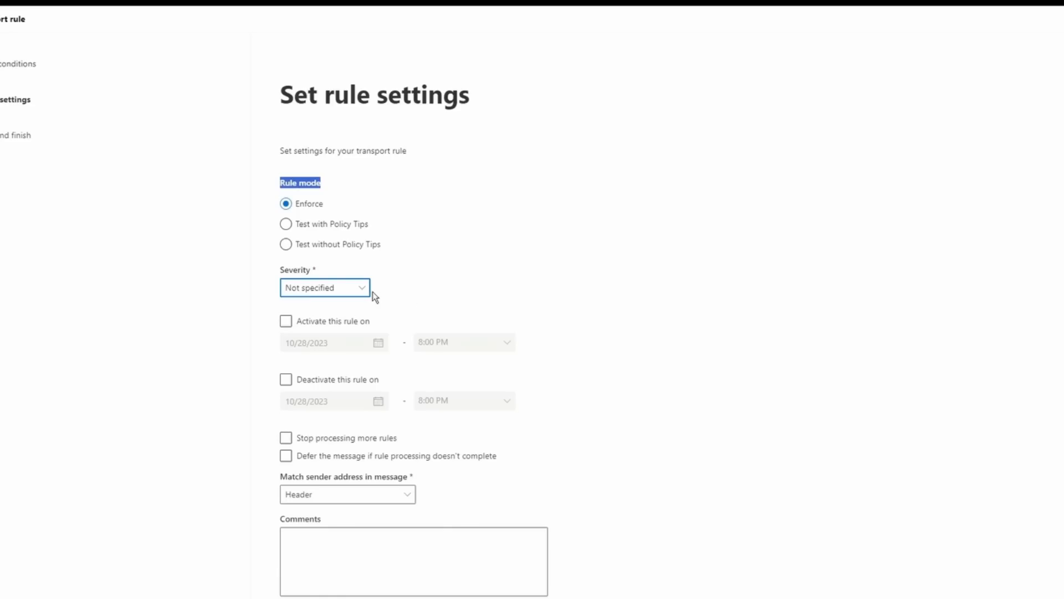
{"action": "left_click", "coordinate": [286, 320]}
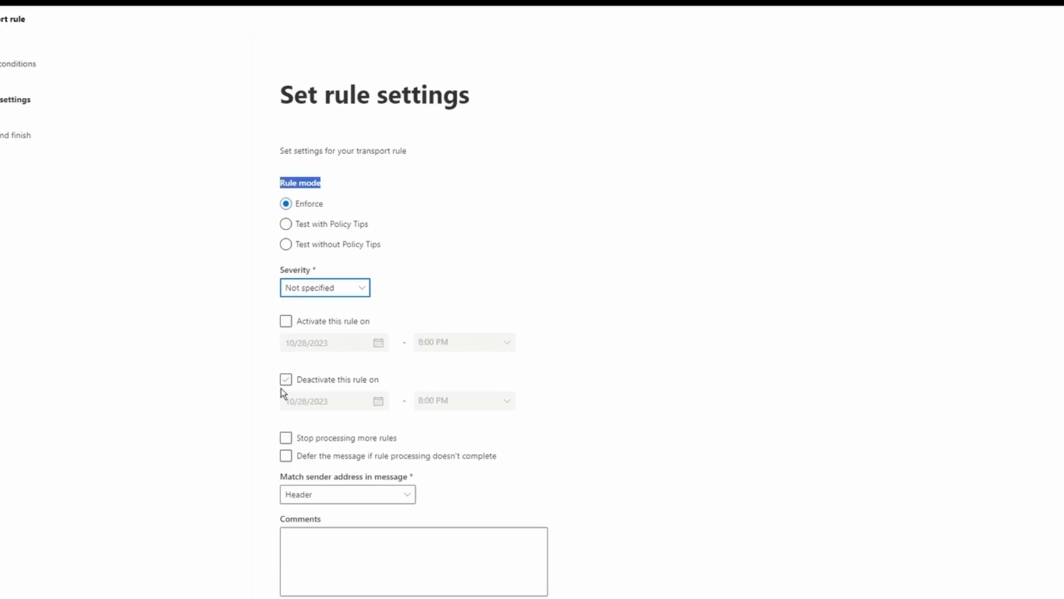
{"action": "left_click", "coordinate": [286, 379]}
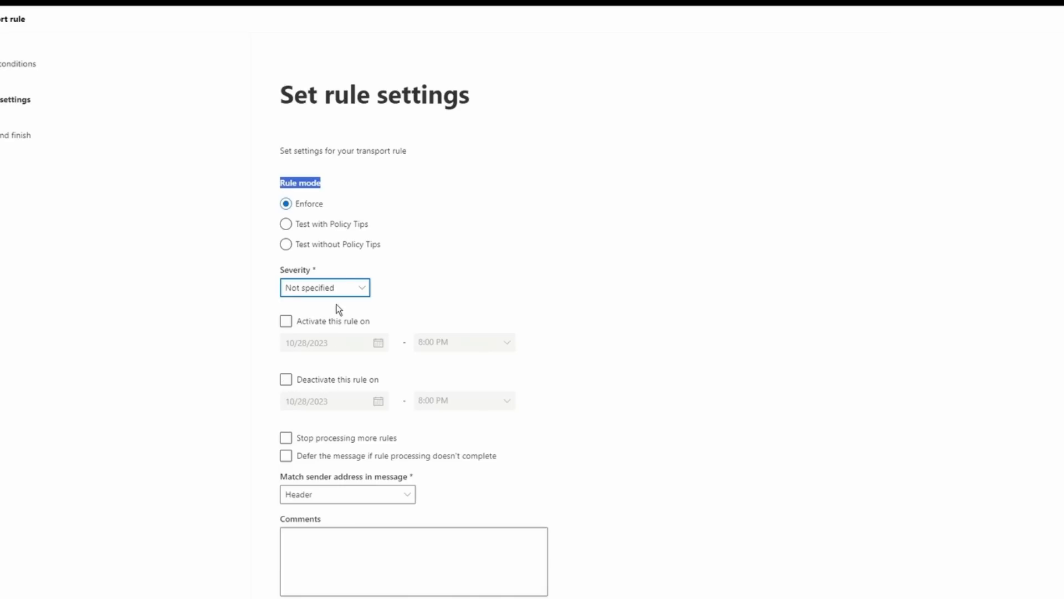
{"action": "left_click", "coordinate": [285, 455]}
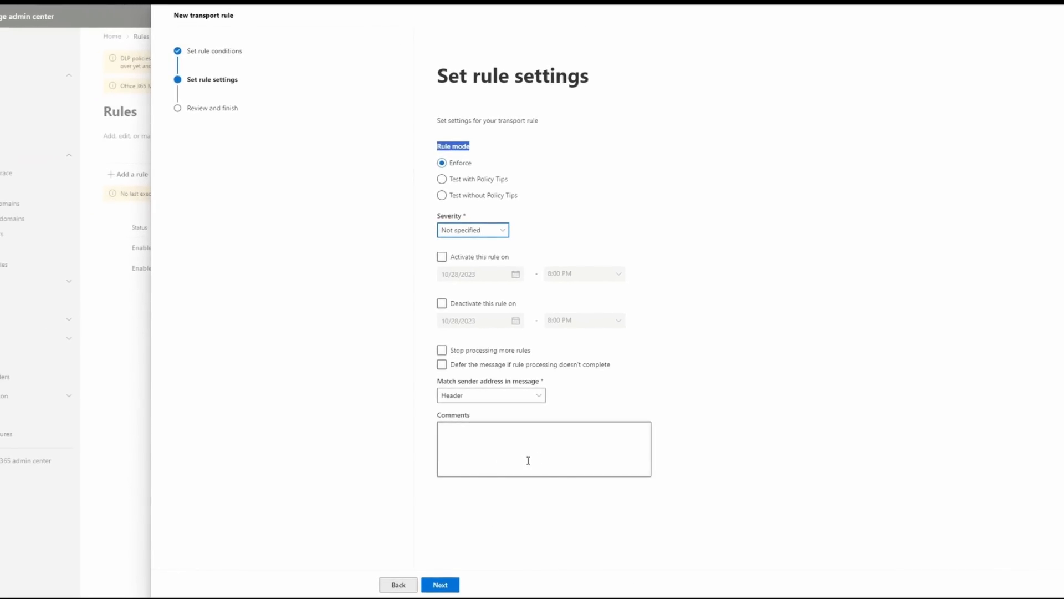
Review and finish the rule so it appears disabled in the Rules list
{"action": "left_click", "coordinate": [440, 584]}
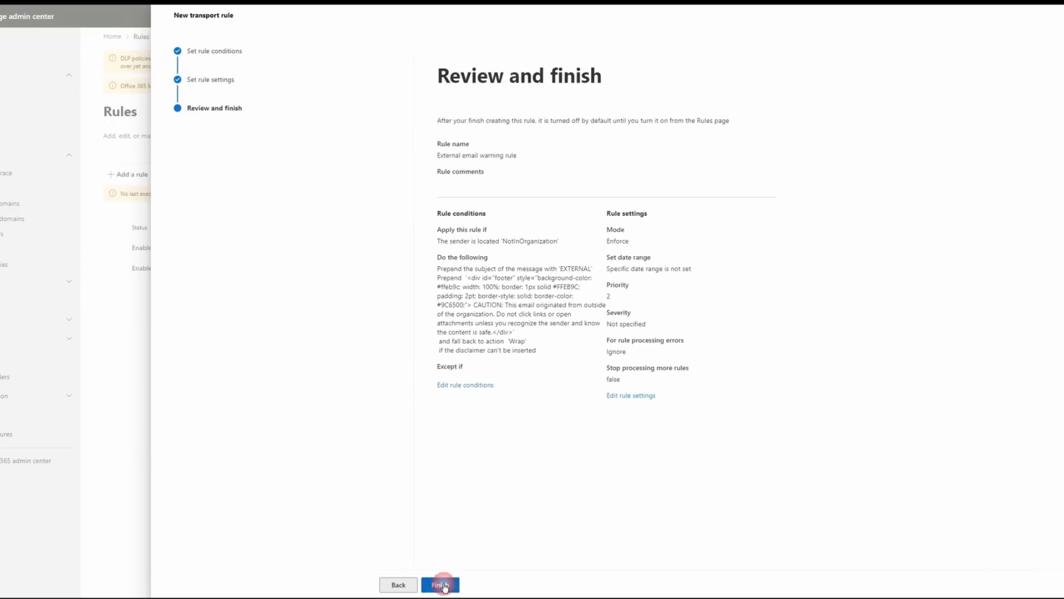
{"action": "left_click", "coordinate": [440, 585]}
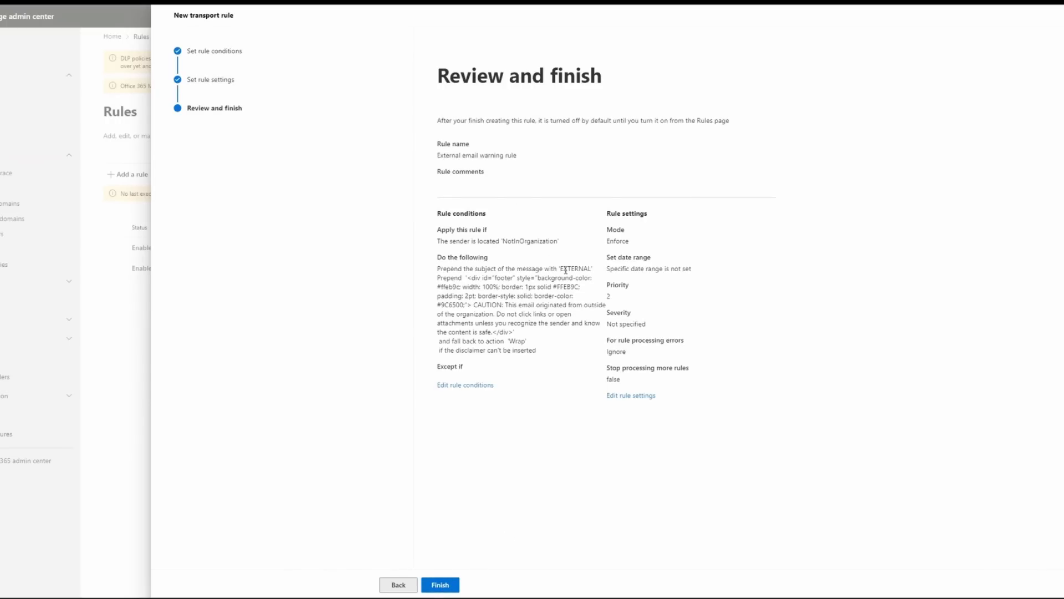
{"action": "mouse_move", "coordinate": [602, 406]}
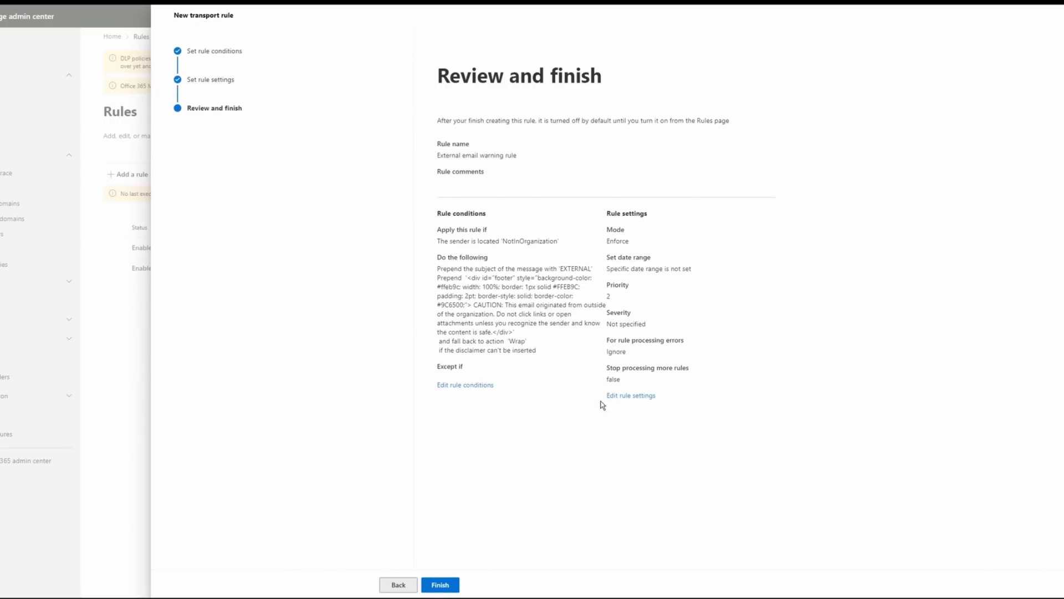
{"action": "left_click", "coordinate": [440, 584]}
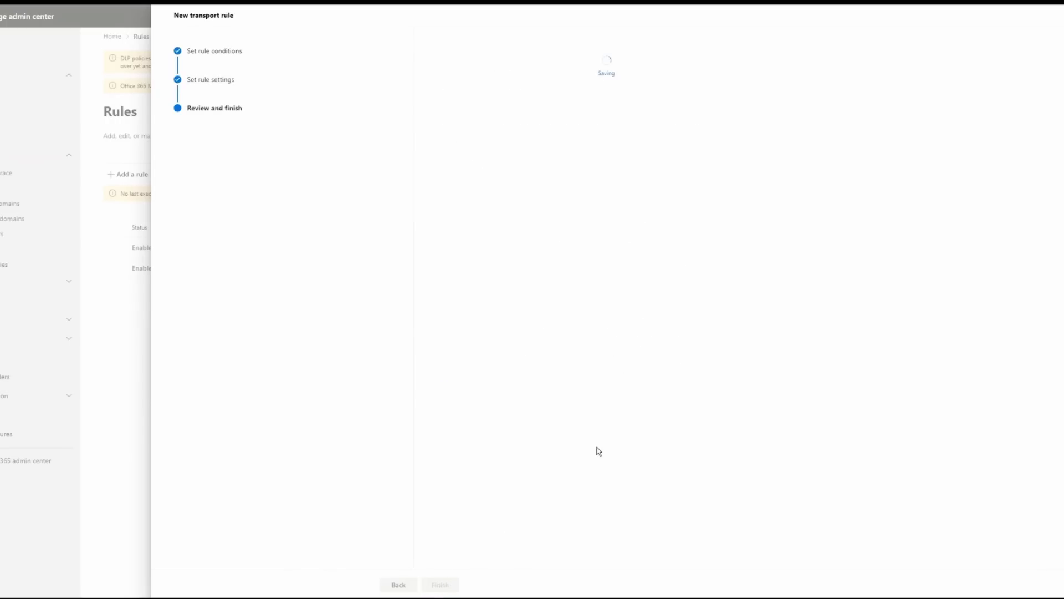
{"action": "left_click", "coordinate": [439, 584]}
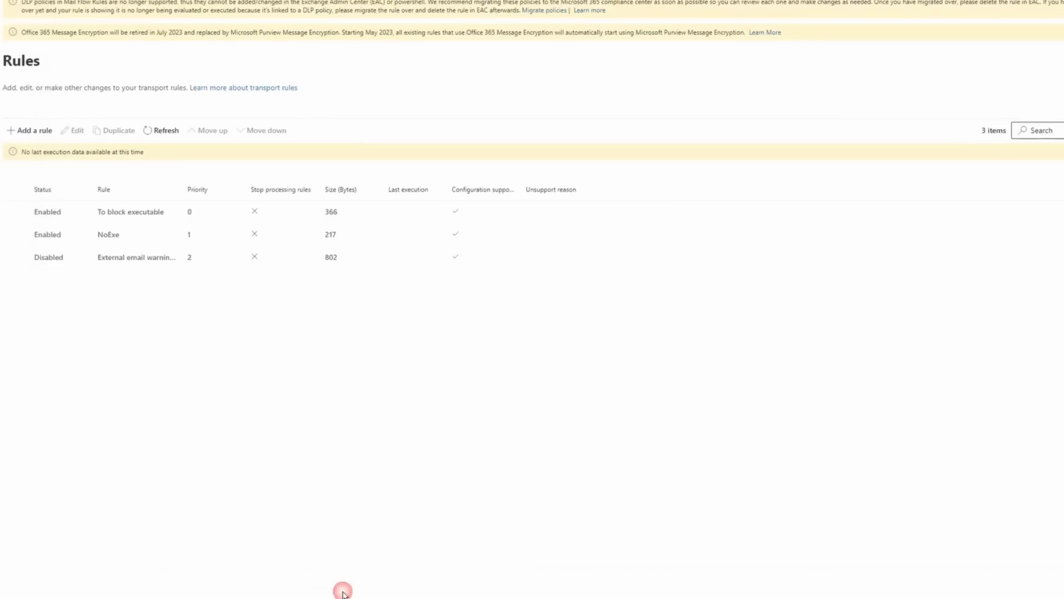
{"action": "mouse_move", "coordinate": [135, 256]}
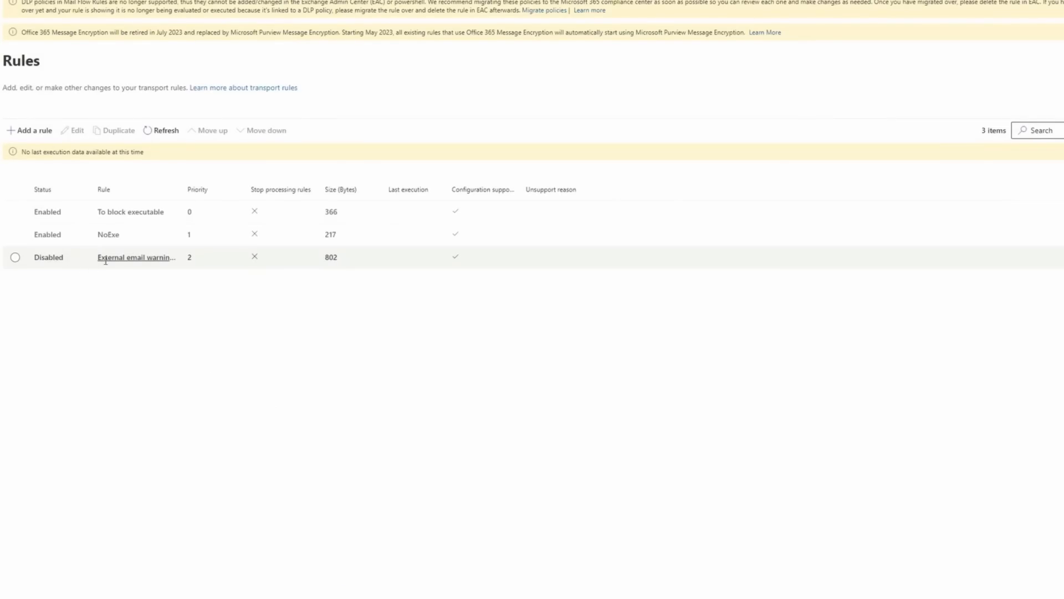
Switch the External email warning rule's toggle to Enabled and close its details
{"action": "left_click", "coordinate": [135, 256]}
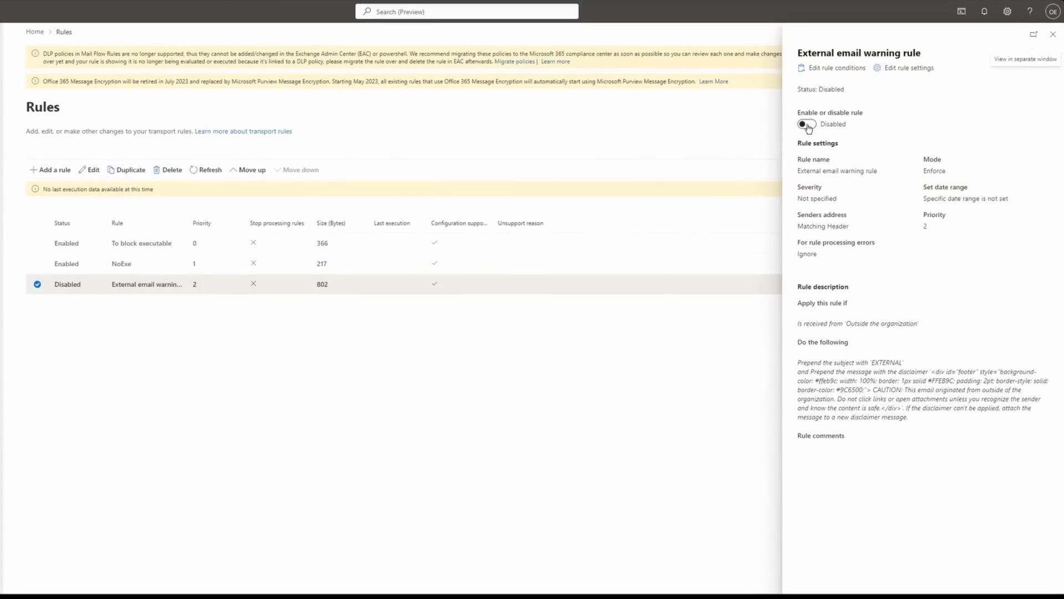
{"action": "left_click", "coordinate": [806, 123]}
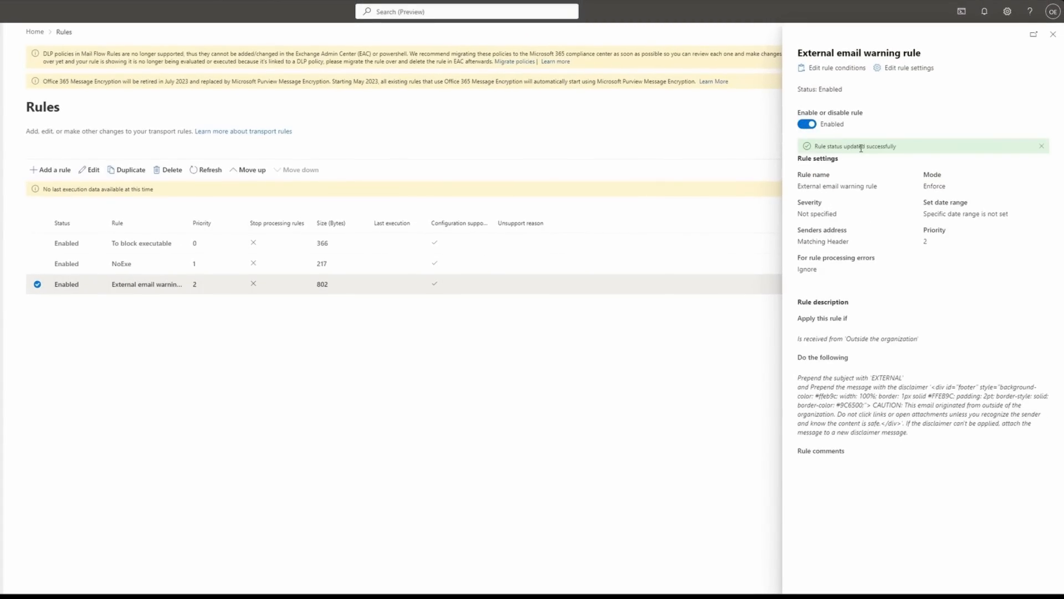
{"action": "left_click", "coordinate": [1053, 35]}
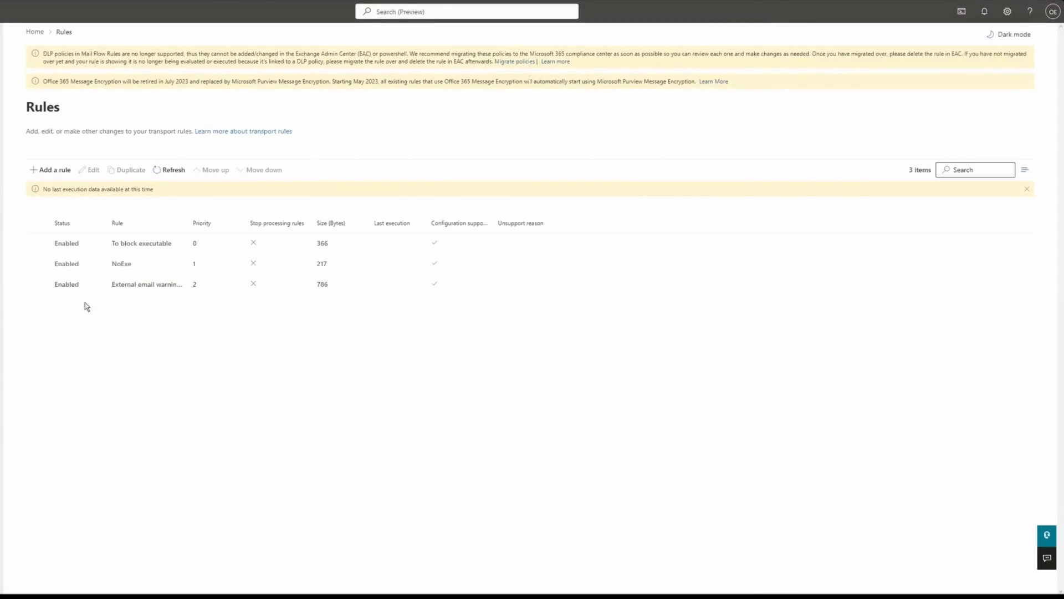
{"action": "mouse_move", "coordinate": [189, 222]}
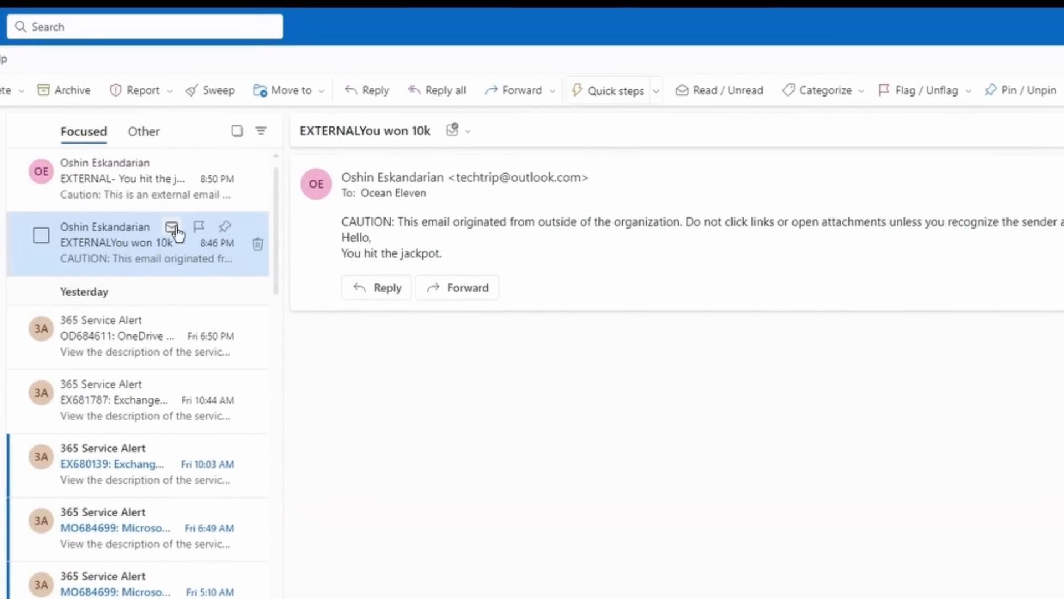
{"action": "mouse_move", "coordinate": [384, 148]}
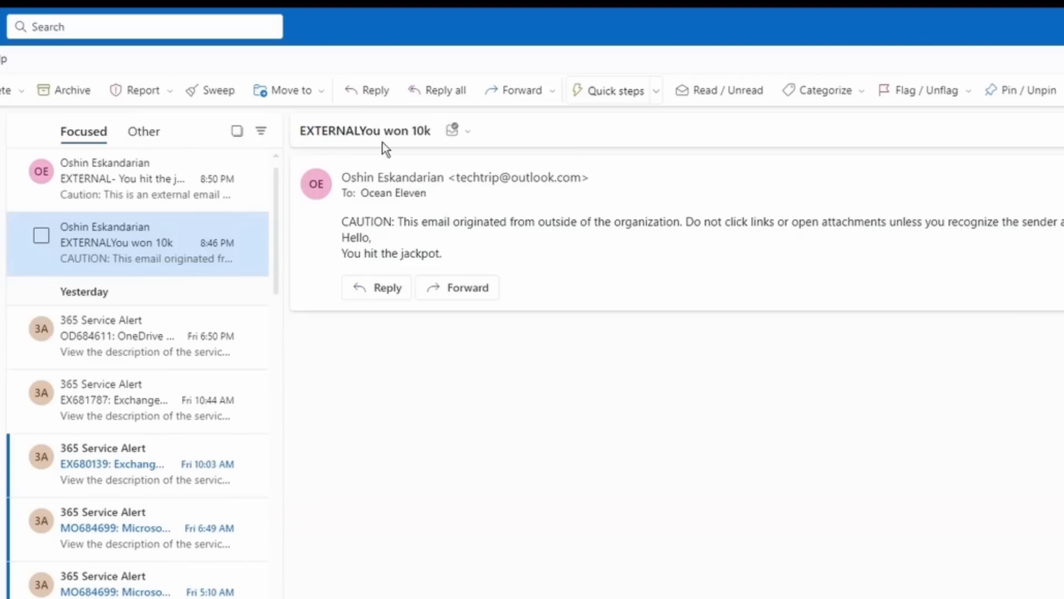
{"action": "mouse_move", "coordinate": [387, 247]}
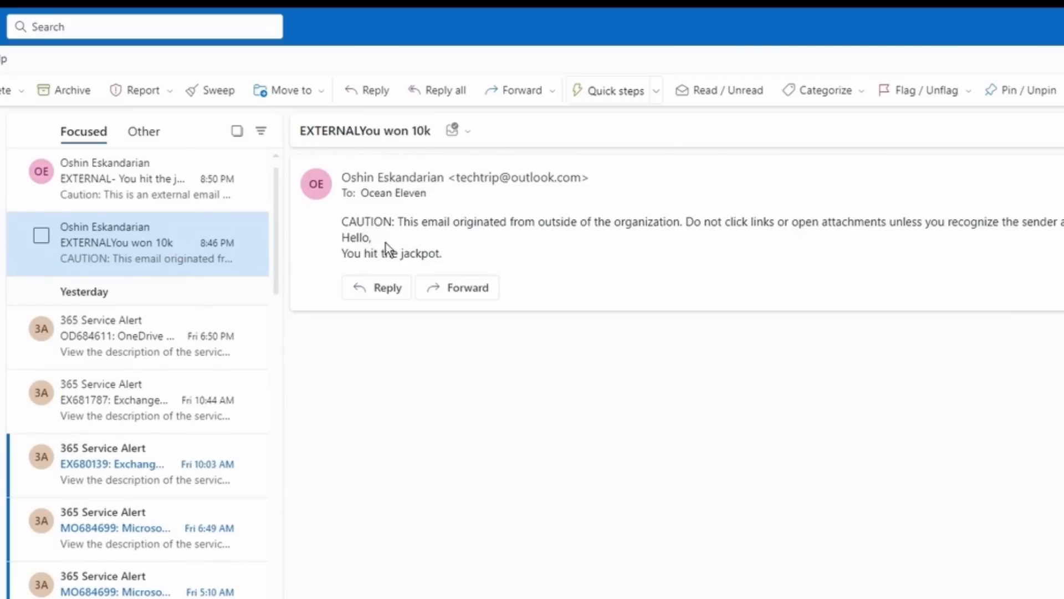
{"action": "mouse_move", "coordinate": [317, 147]}
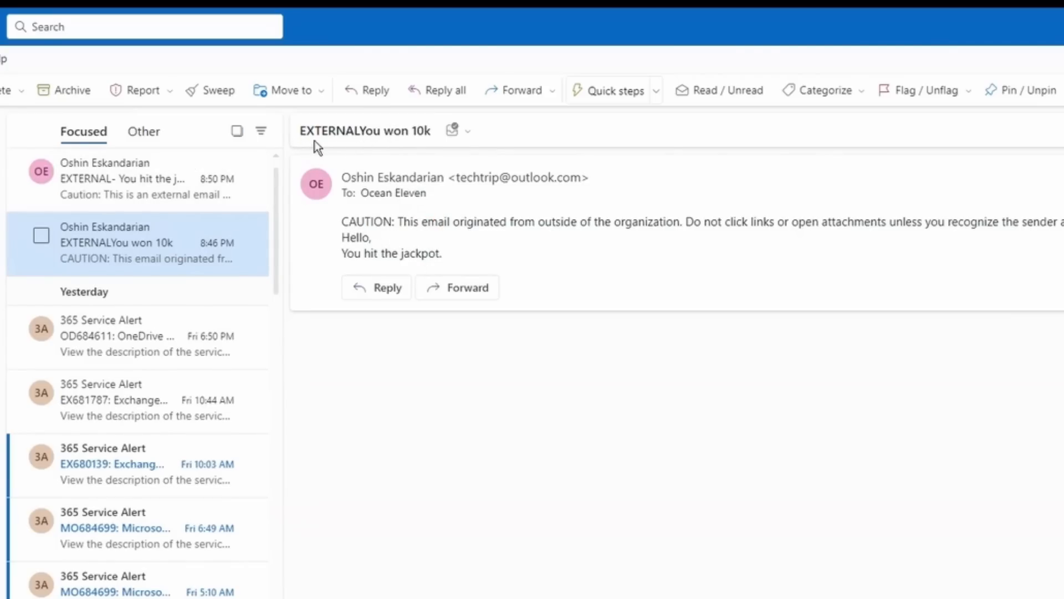
{"action": "mouse_move", "coordinate": [302, 135]}
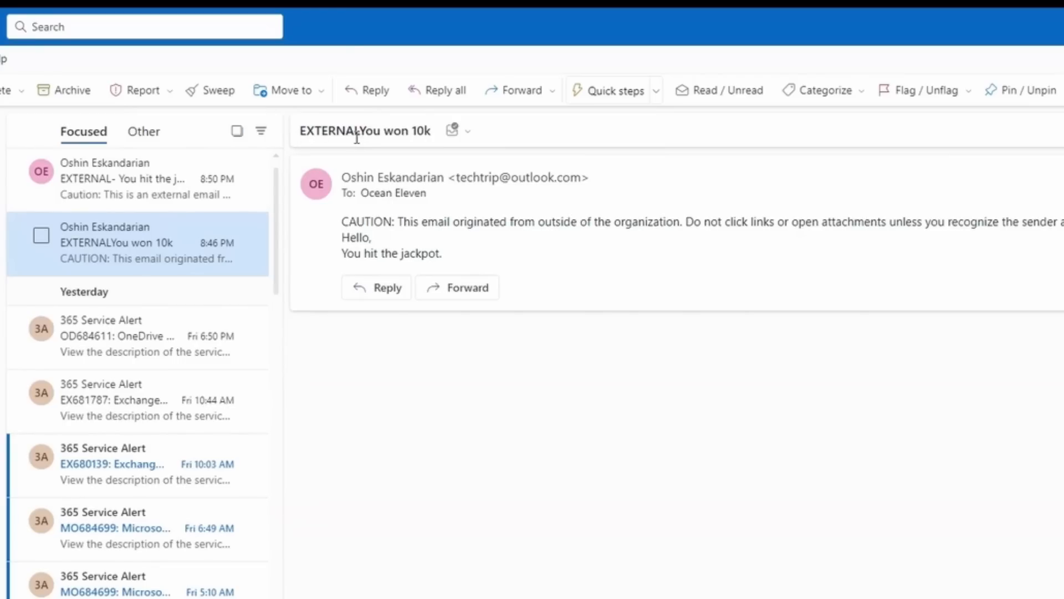
View the 'EXTERNAL- You hit the jackpot' message and highlight its EXTERNAL prefix
{"action": "left_click", "coordinate": [122, 178]}
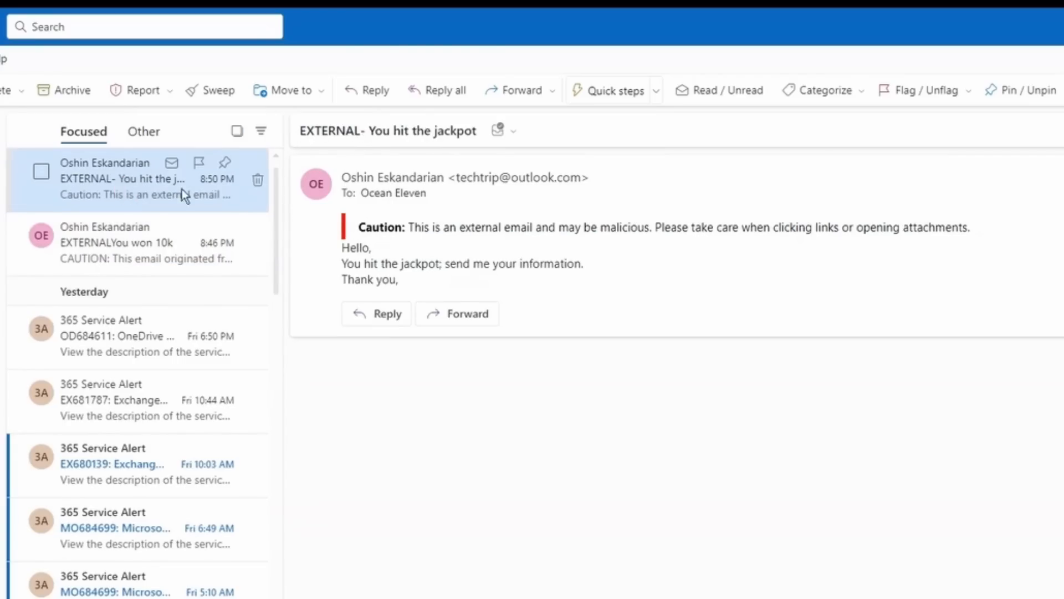
{"action": "mouse_move", "coordinate": [358, 135]}
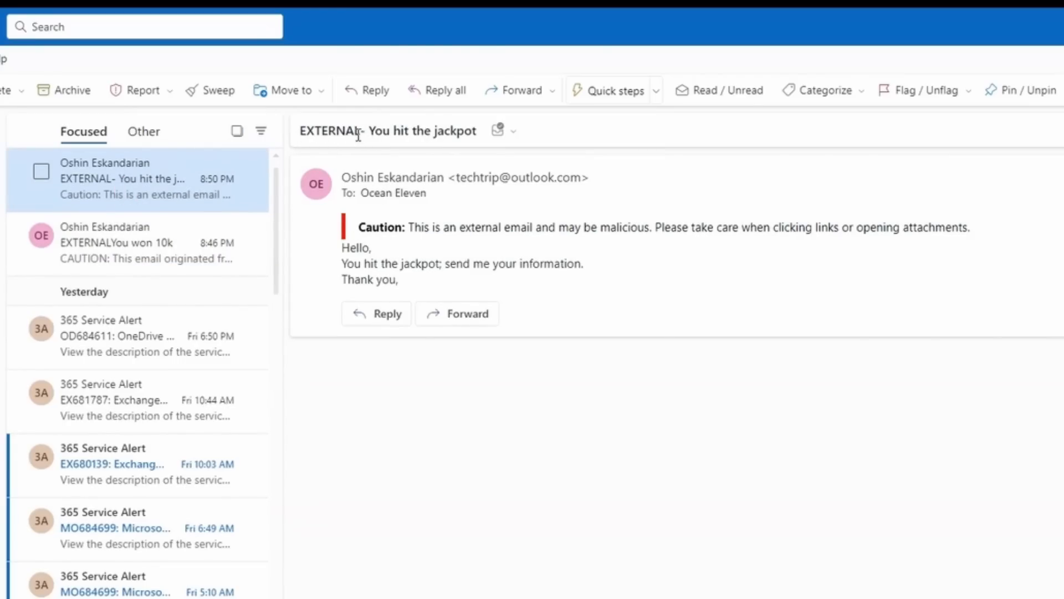
{"action": "double_click", "coordinate": [328, 131]}
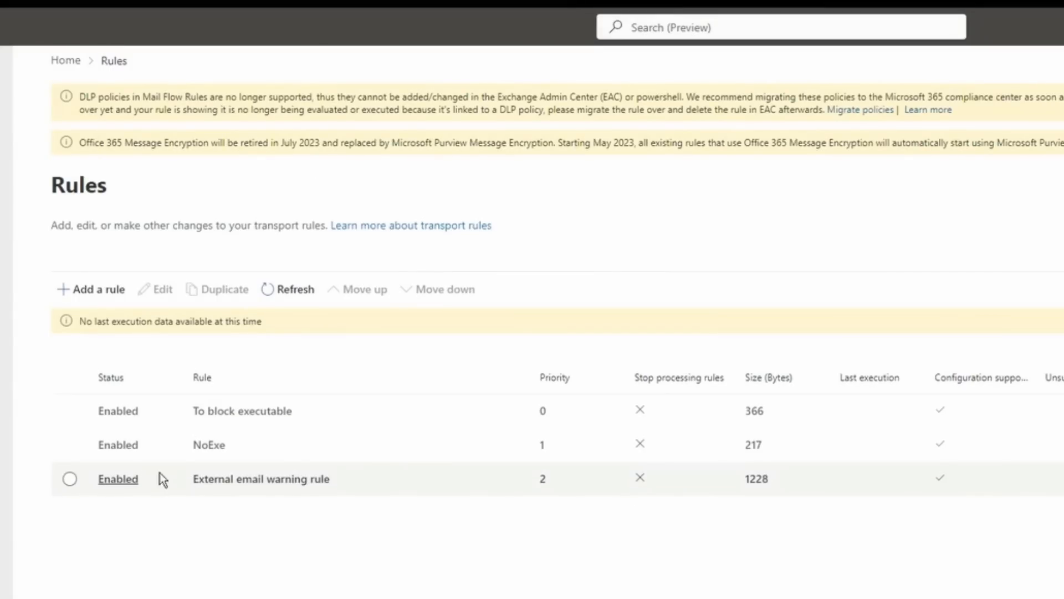
Edit the rule's Prepend subject action, showing the 'EXTERNAL-' prefix box
{"action": "left_click", "coordinate": [70, 479]}
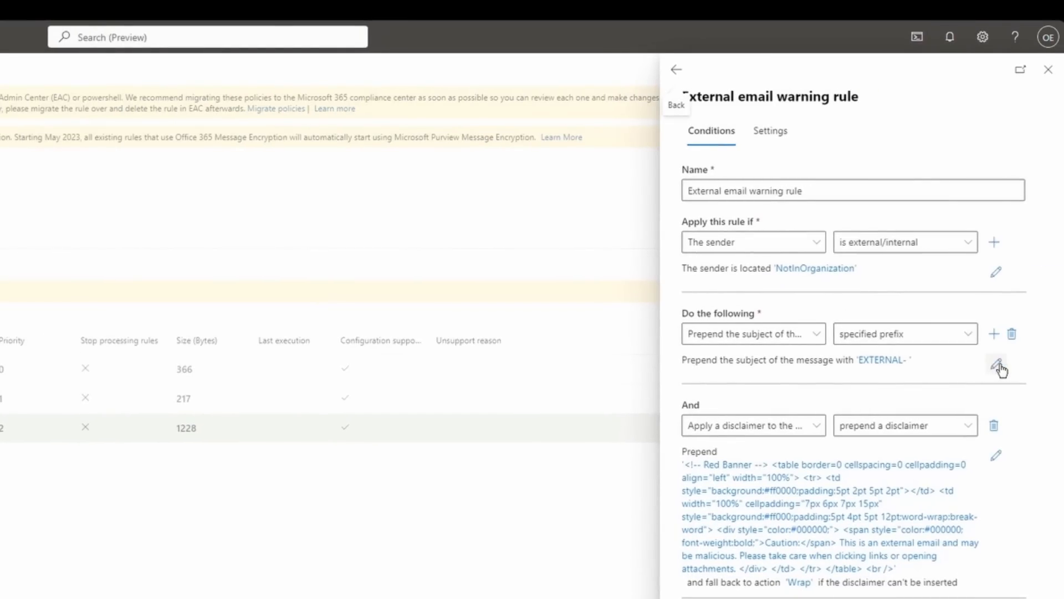
{"action": "left_click", "coordinate": [997, 367]}
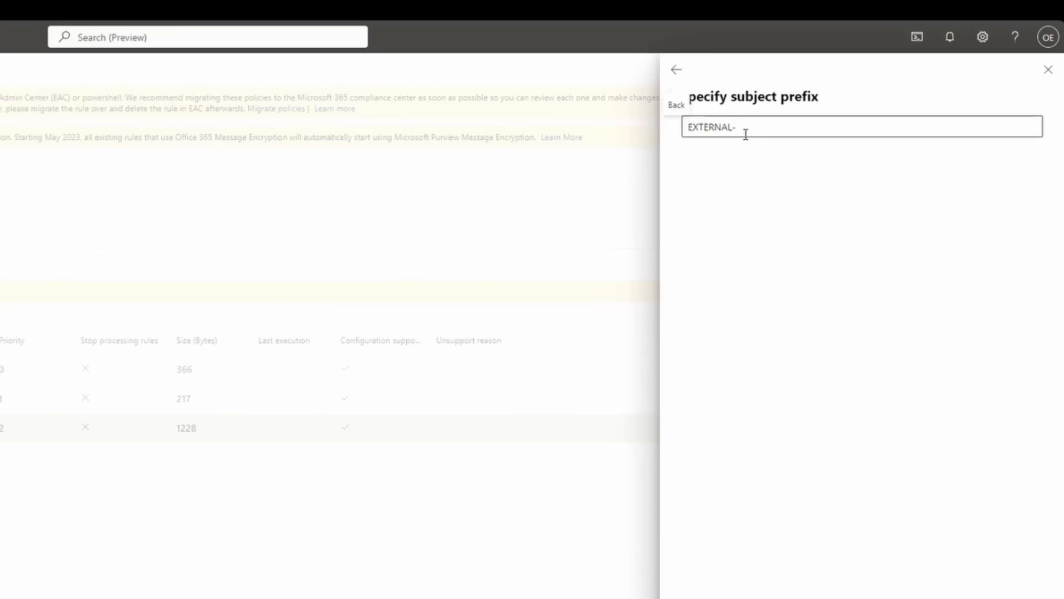
{"action": "left_click", "coordinate": [815, 126]}
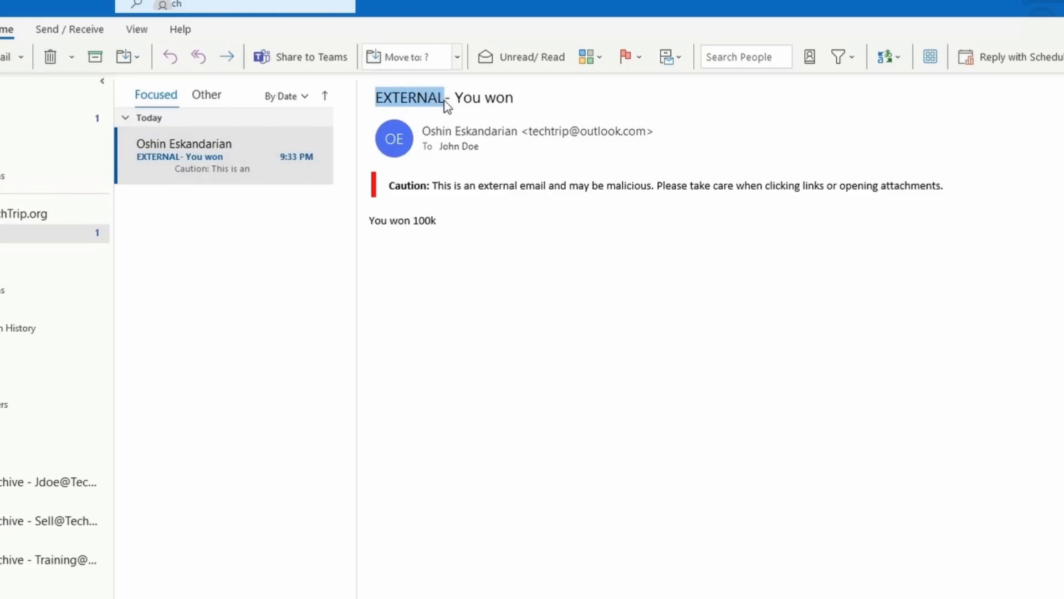
{"action": "mouse_move", "coordinate": [480, 227]}
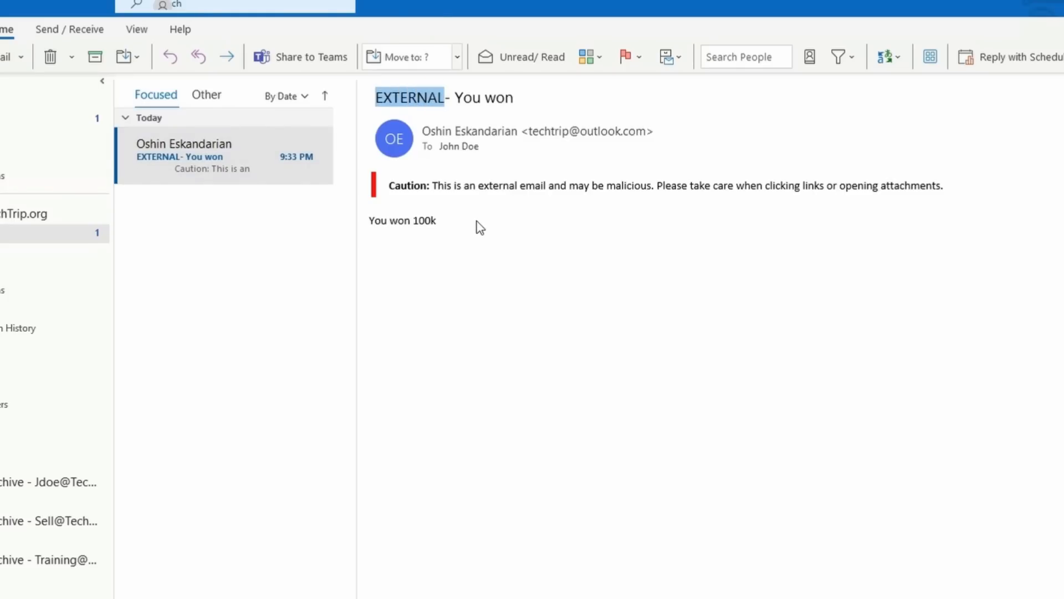